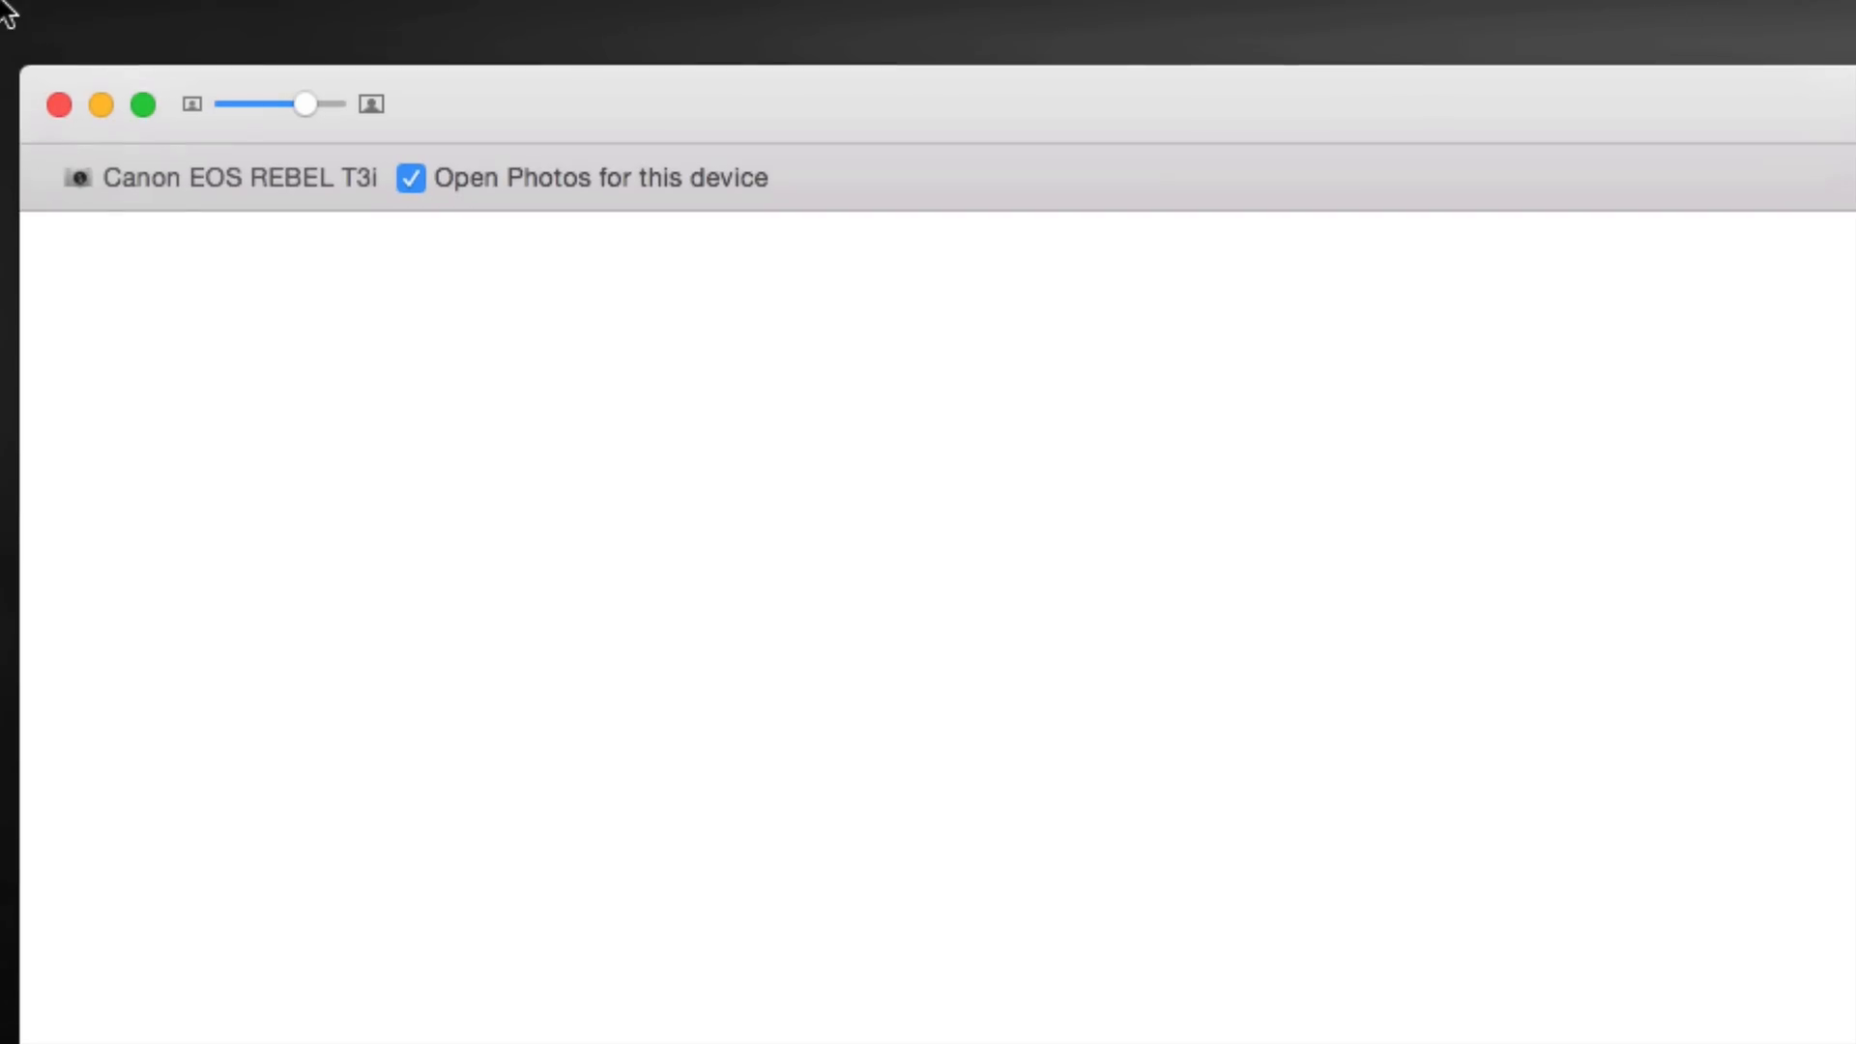
Quit Photos from its menu, dismissing the automatic camera import screen.
{"action": "left_click", "coordinate": [57, 9]}
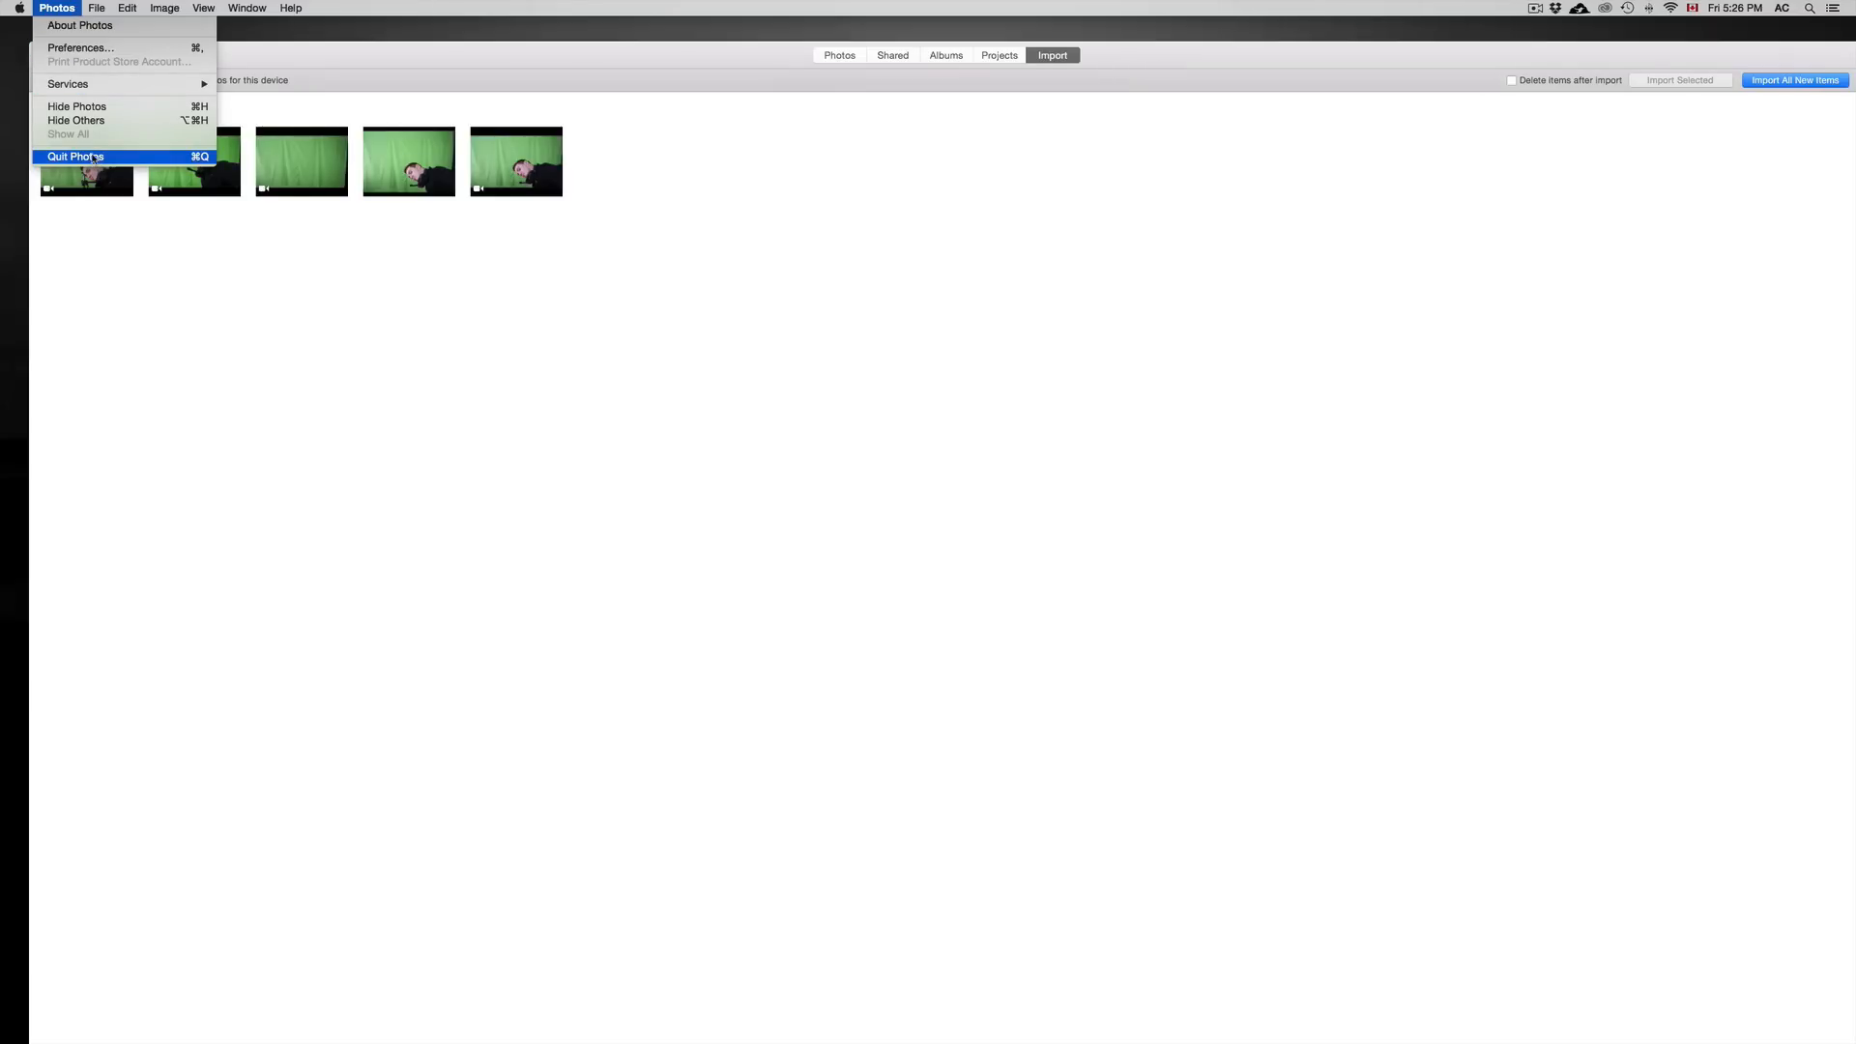
{"action": "left_click", "coordinate": [74, 157]}
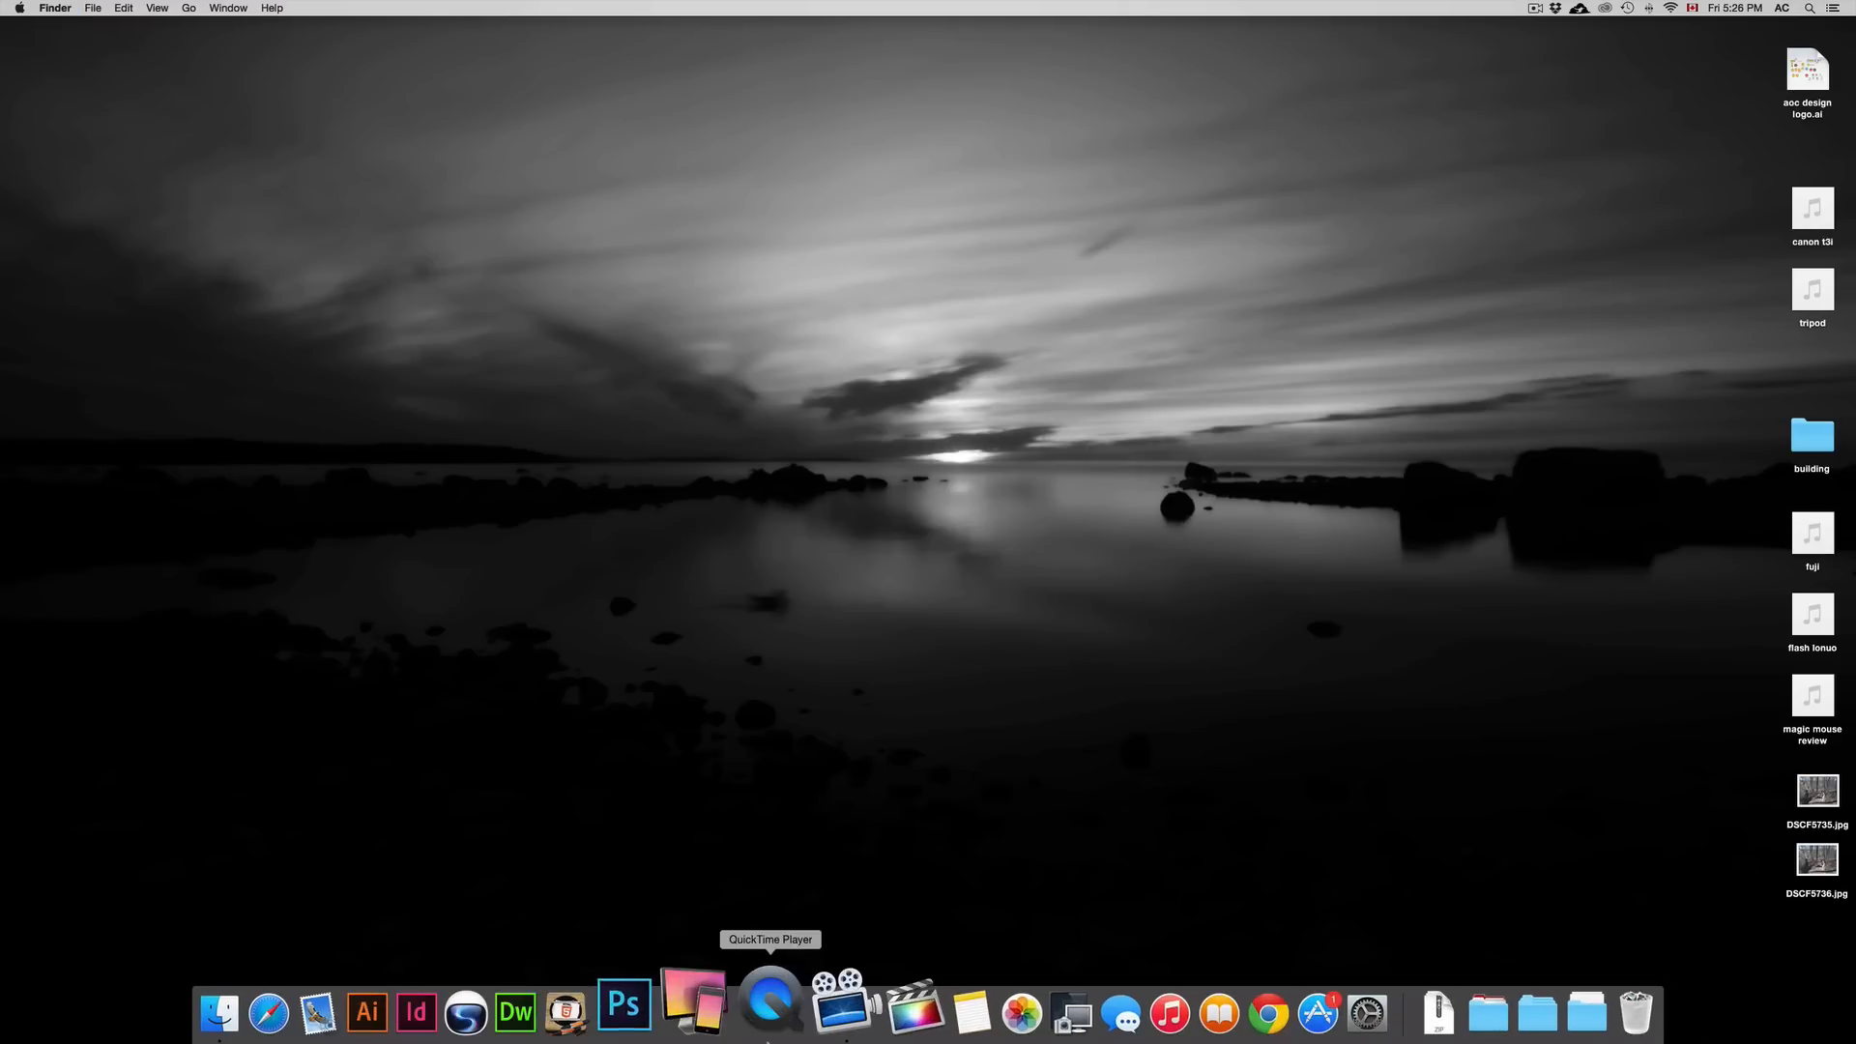
{"action": "mouse_move", "coordinate": [1007, 1012]}
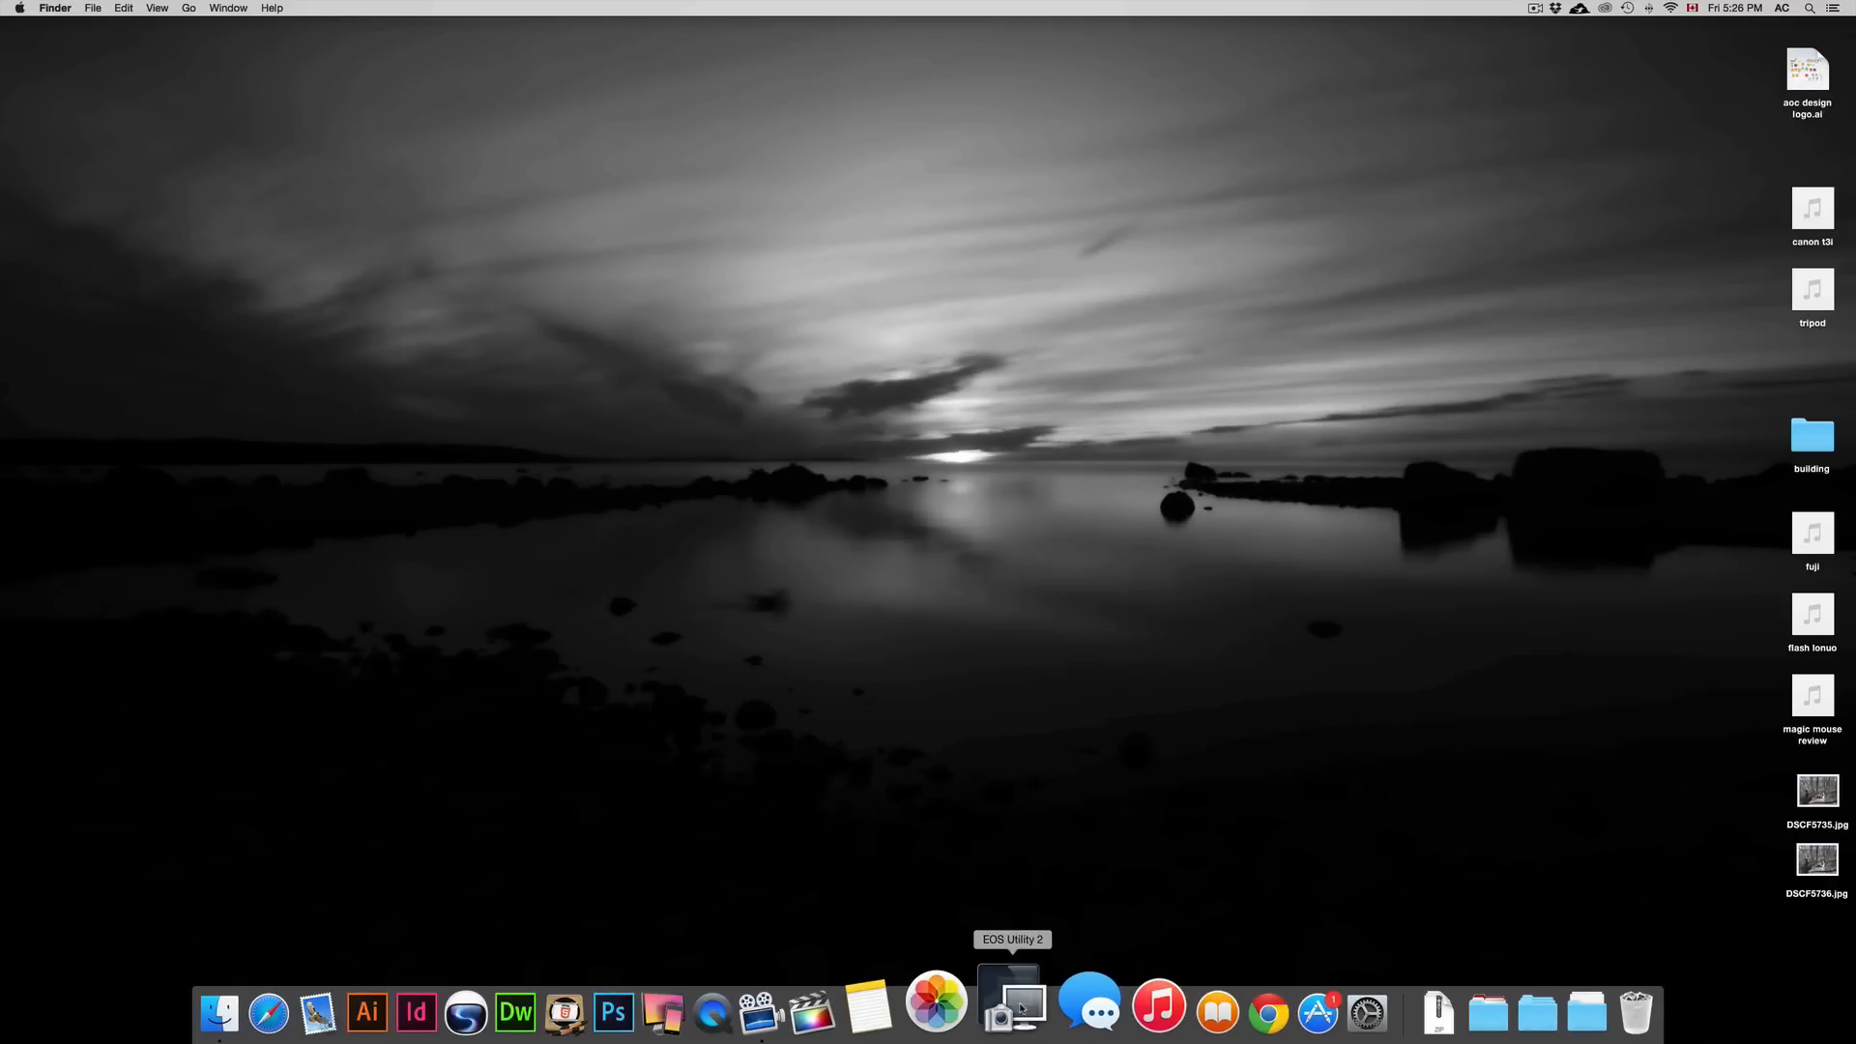
Launch EOS Utility 2 from the Dock, connected to the EOS Rebel T3i.
{"action": "left_click", "coordinate": [1011, 1013]}
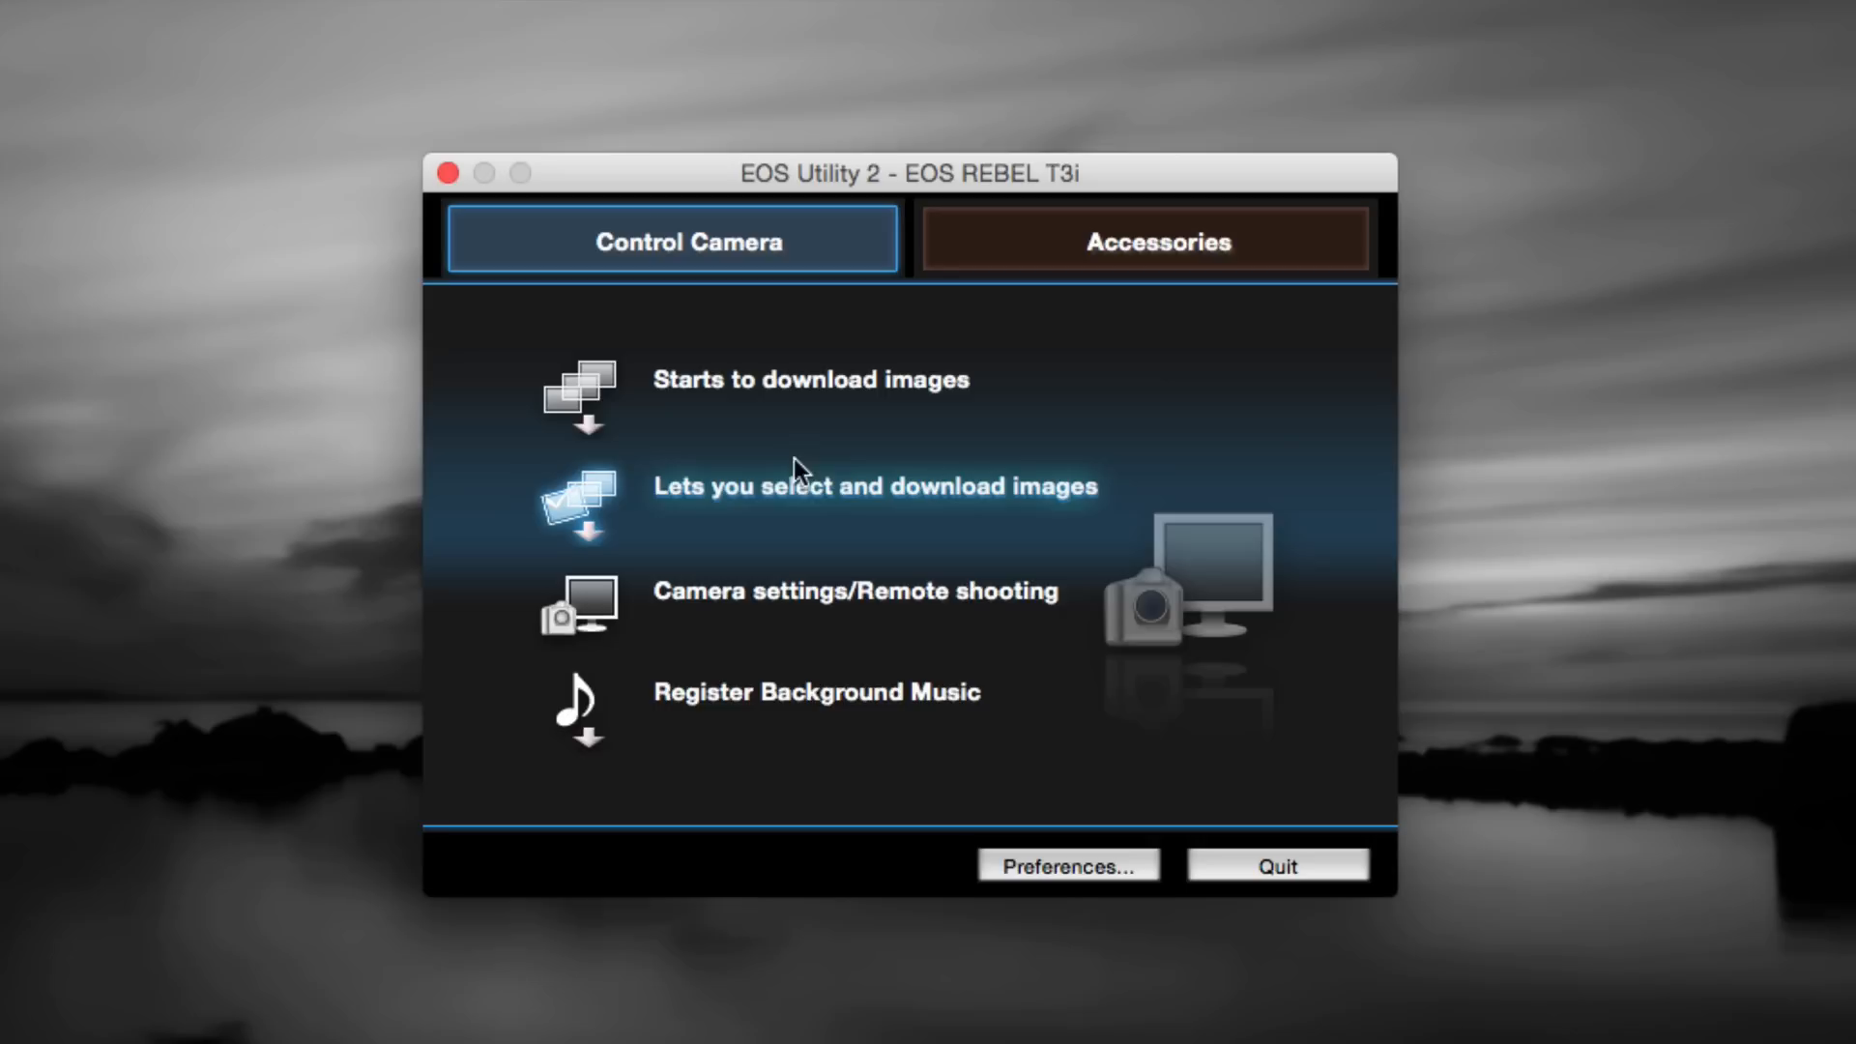
{"action": "mouse_move", "coordinate": [779, 511]}
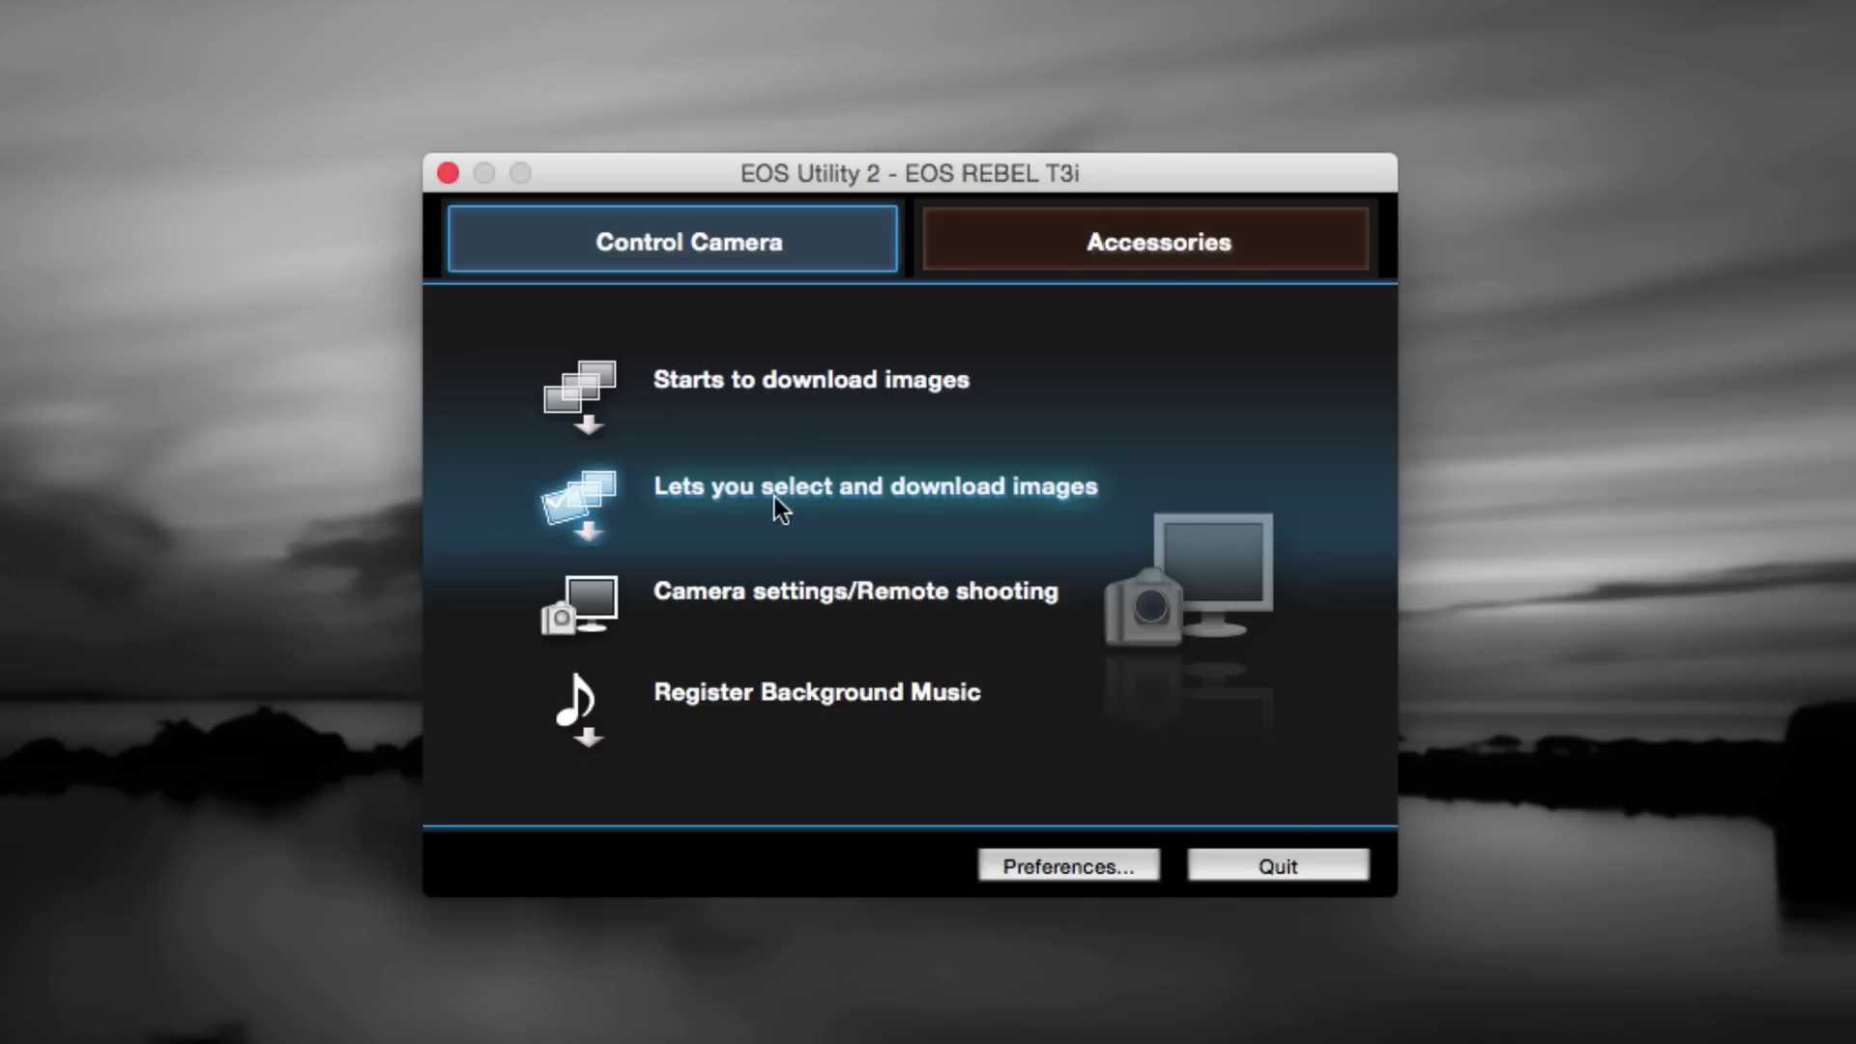
{"action": "mouse_move", "coordinate": [718, 503]}
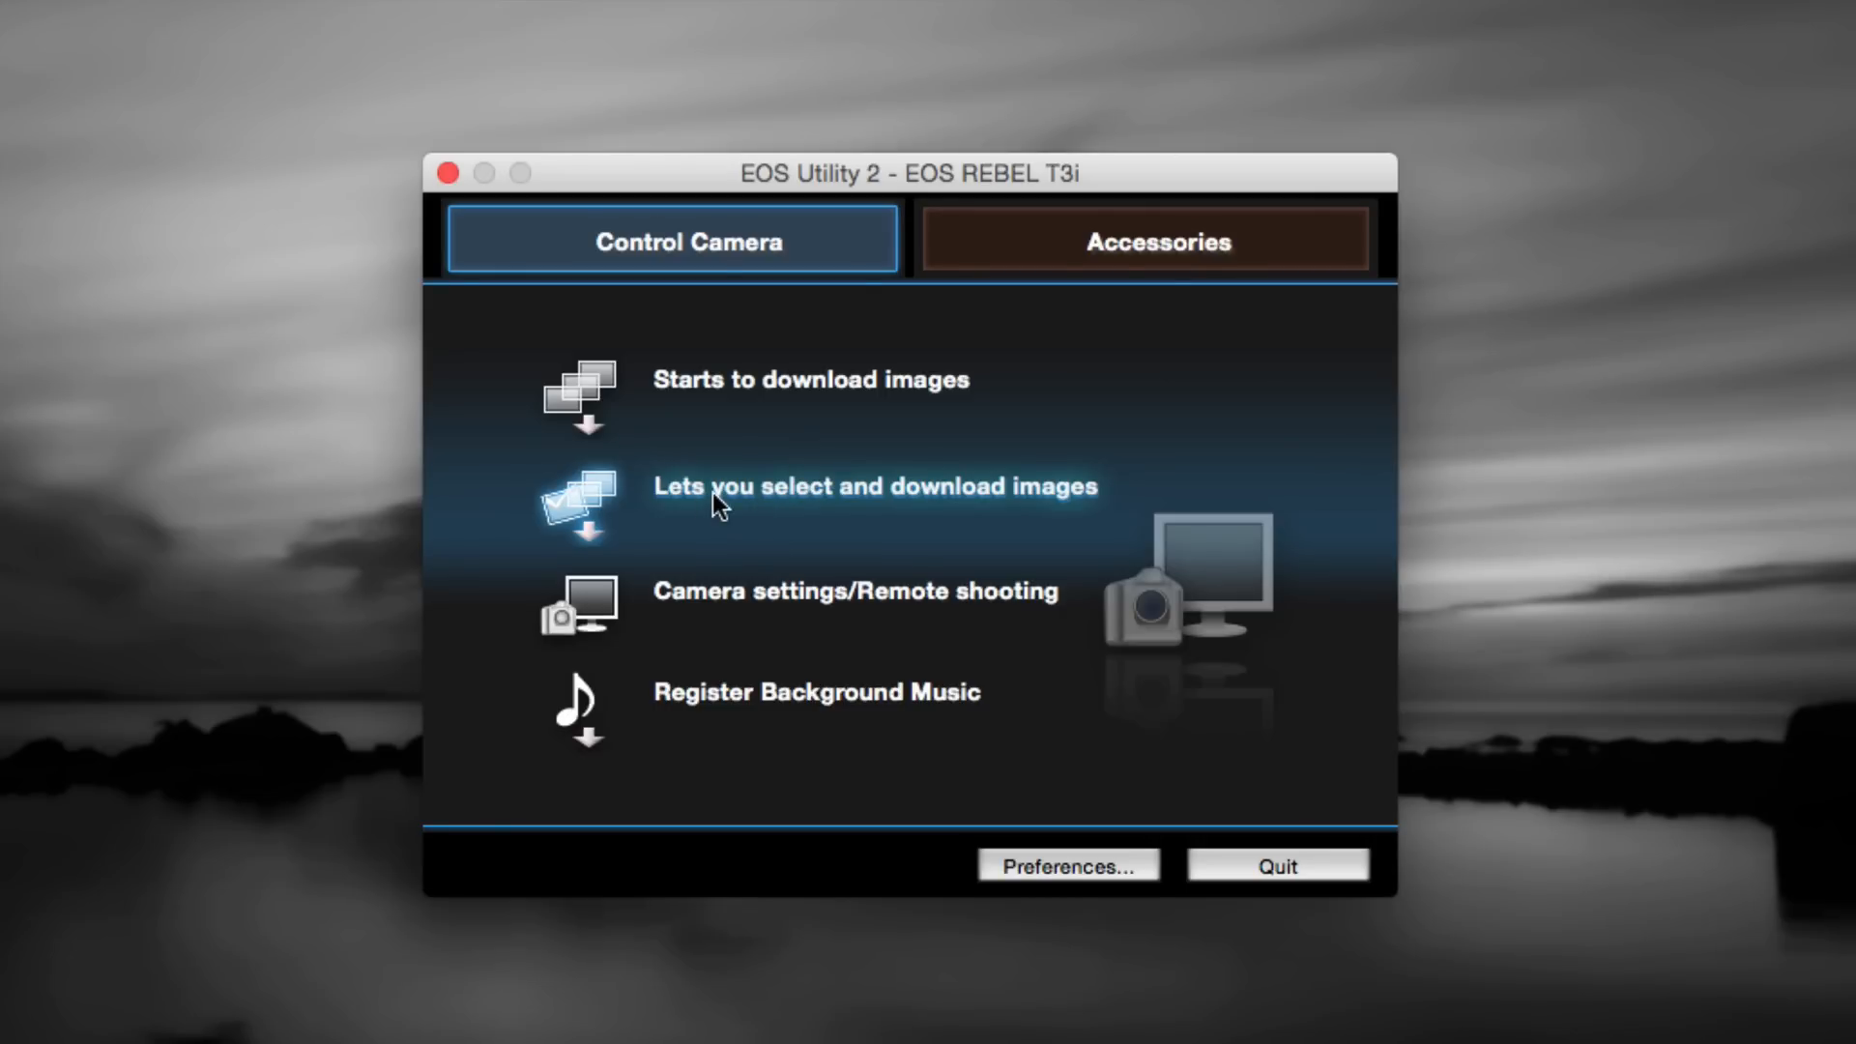
{"action": "mouse_move", "coordinate": [793, 399]}
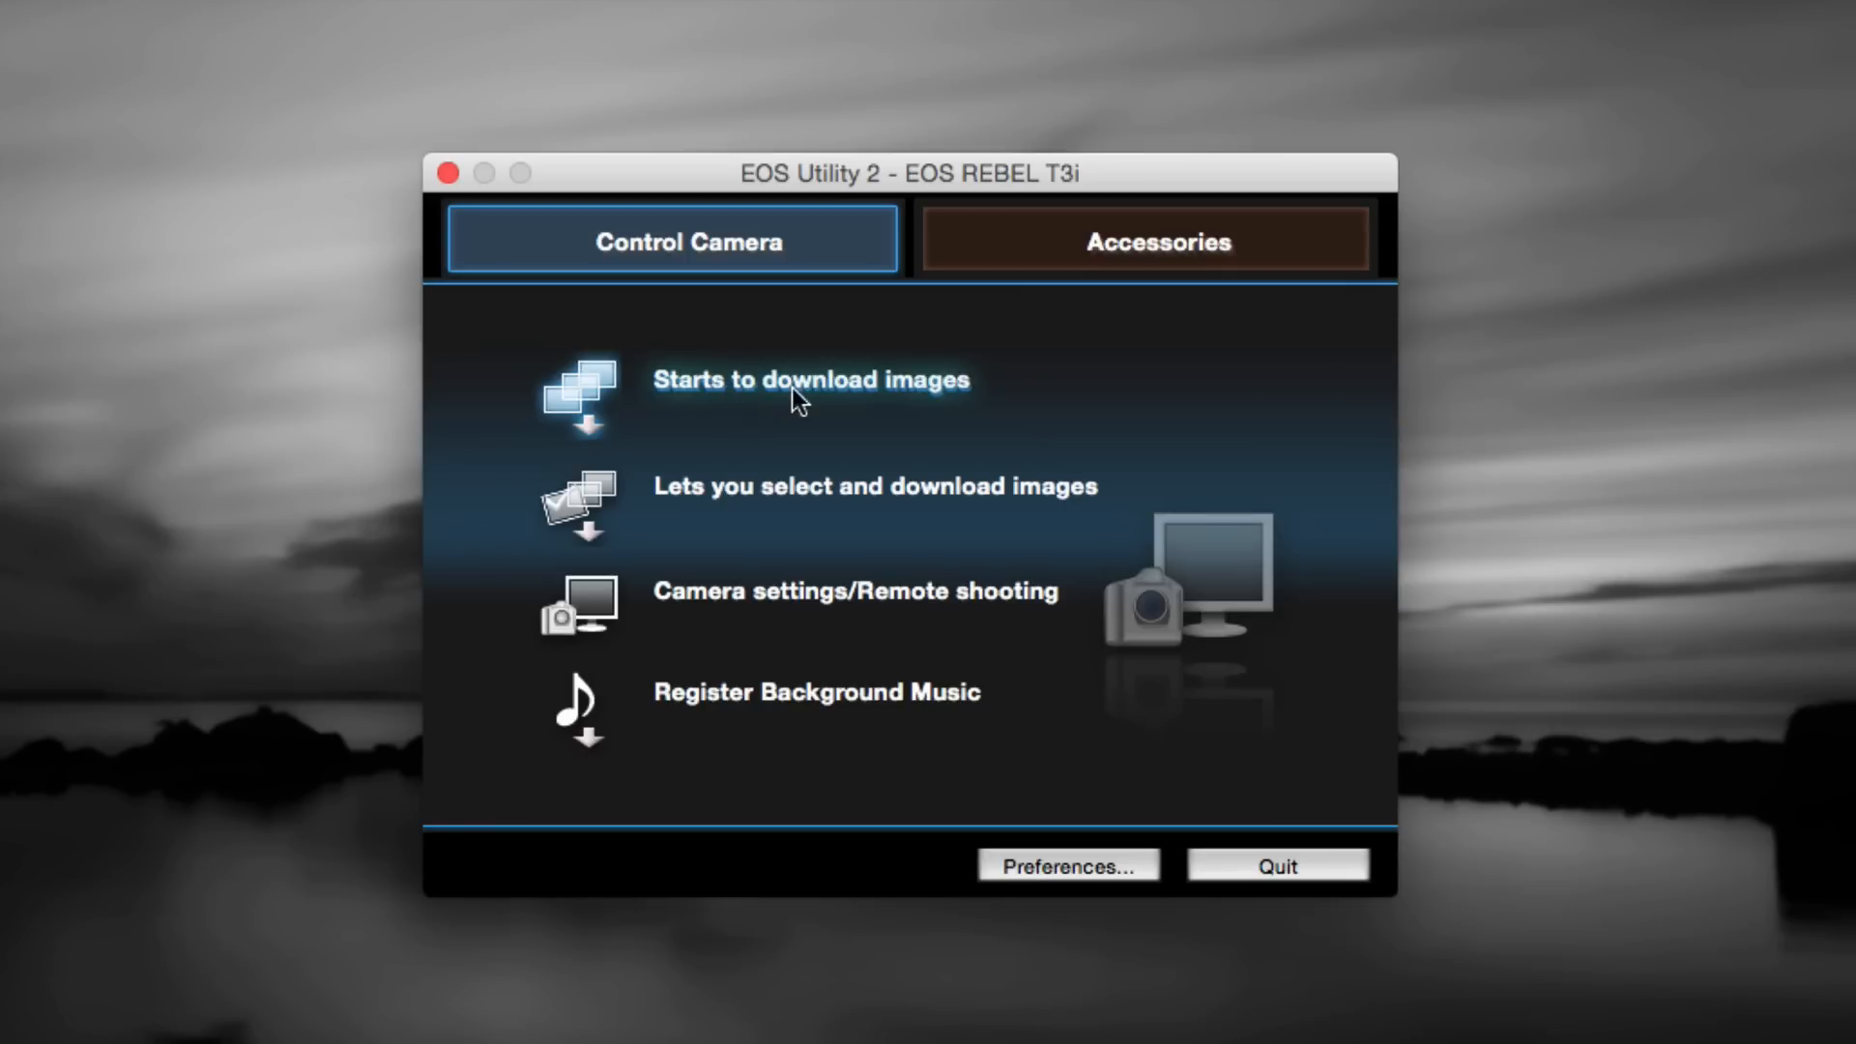
{"action": "mouse_move", "coordinate": [789, 503]}
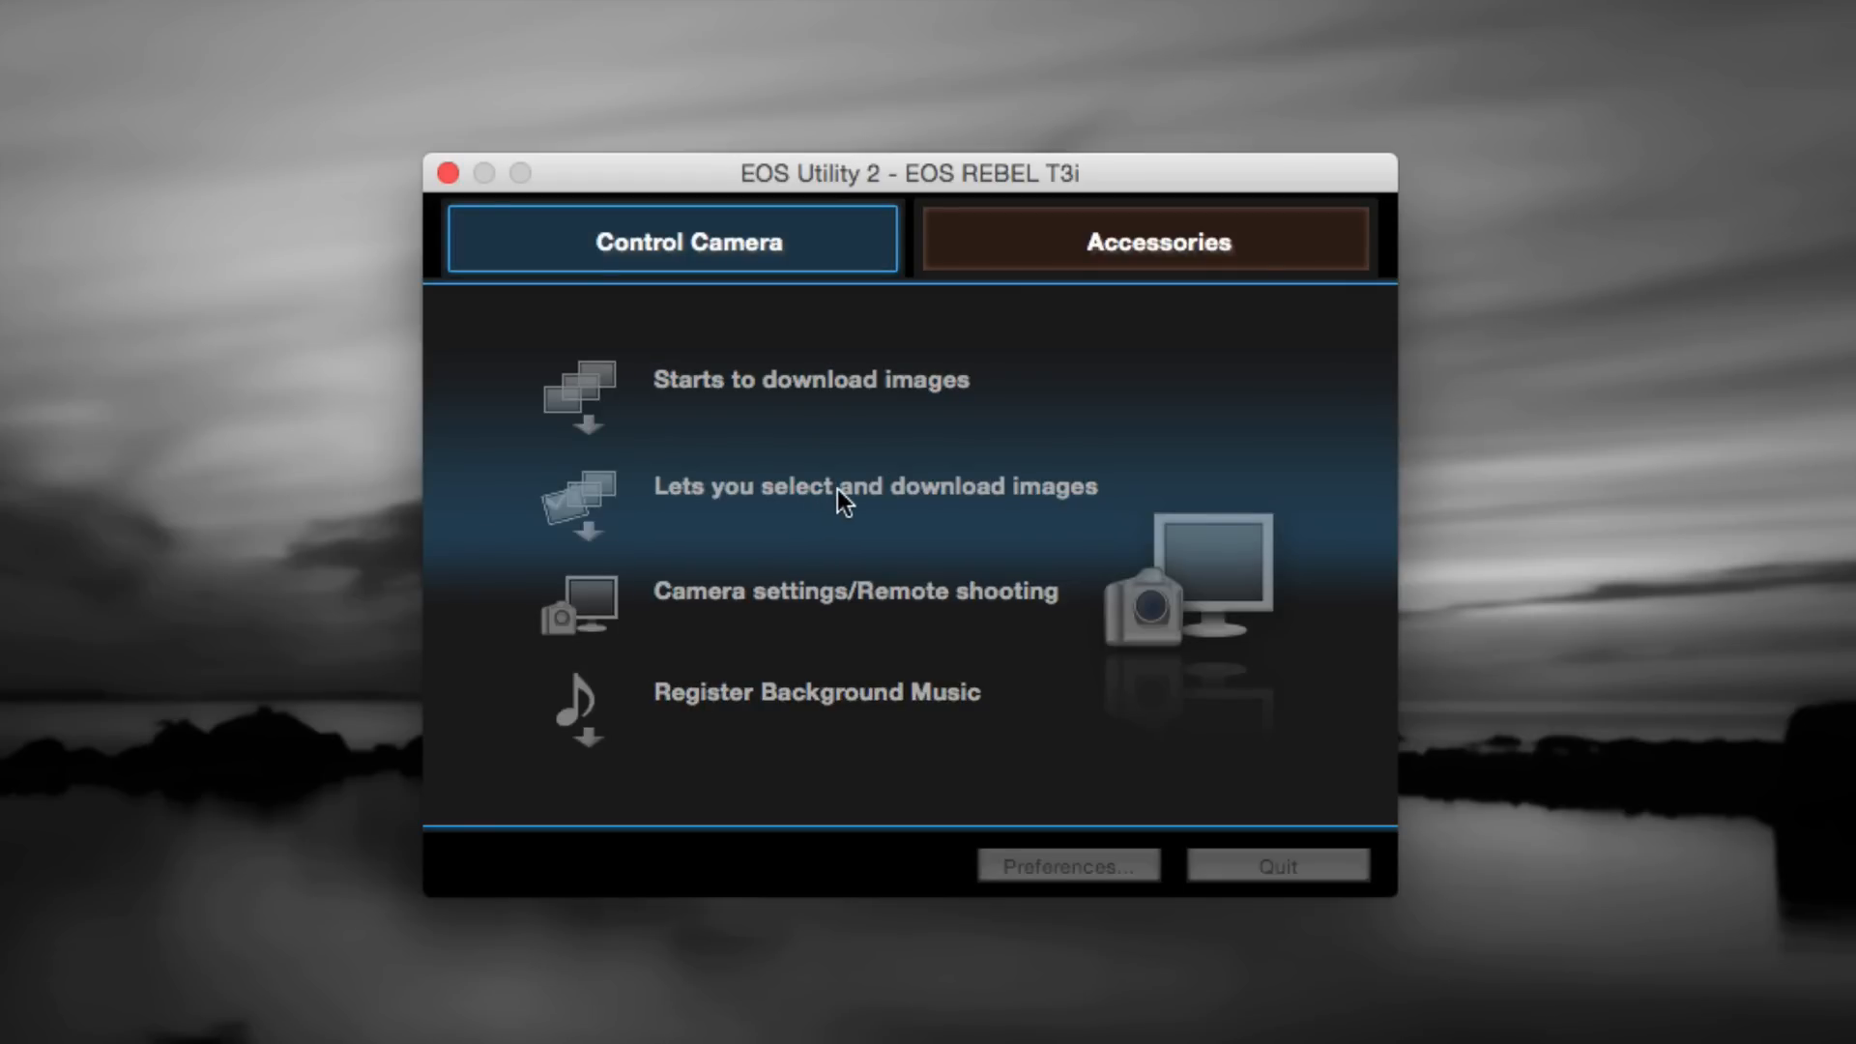
Open the select-and-download browser and use Select All to mark the five clips.
{"action": "left_click", "coordinate": [876, 485]}
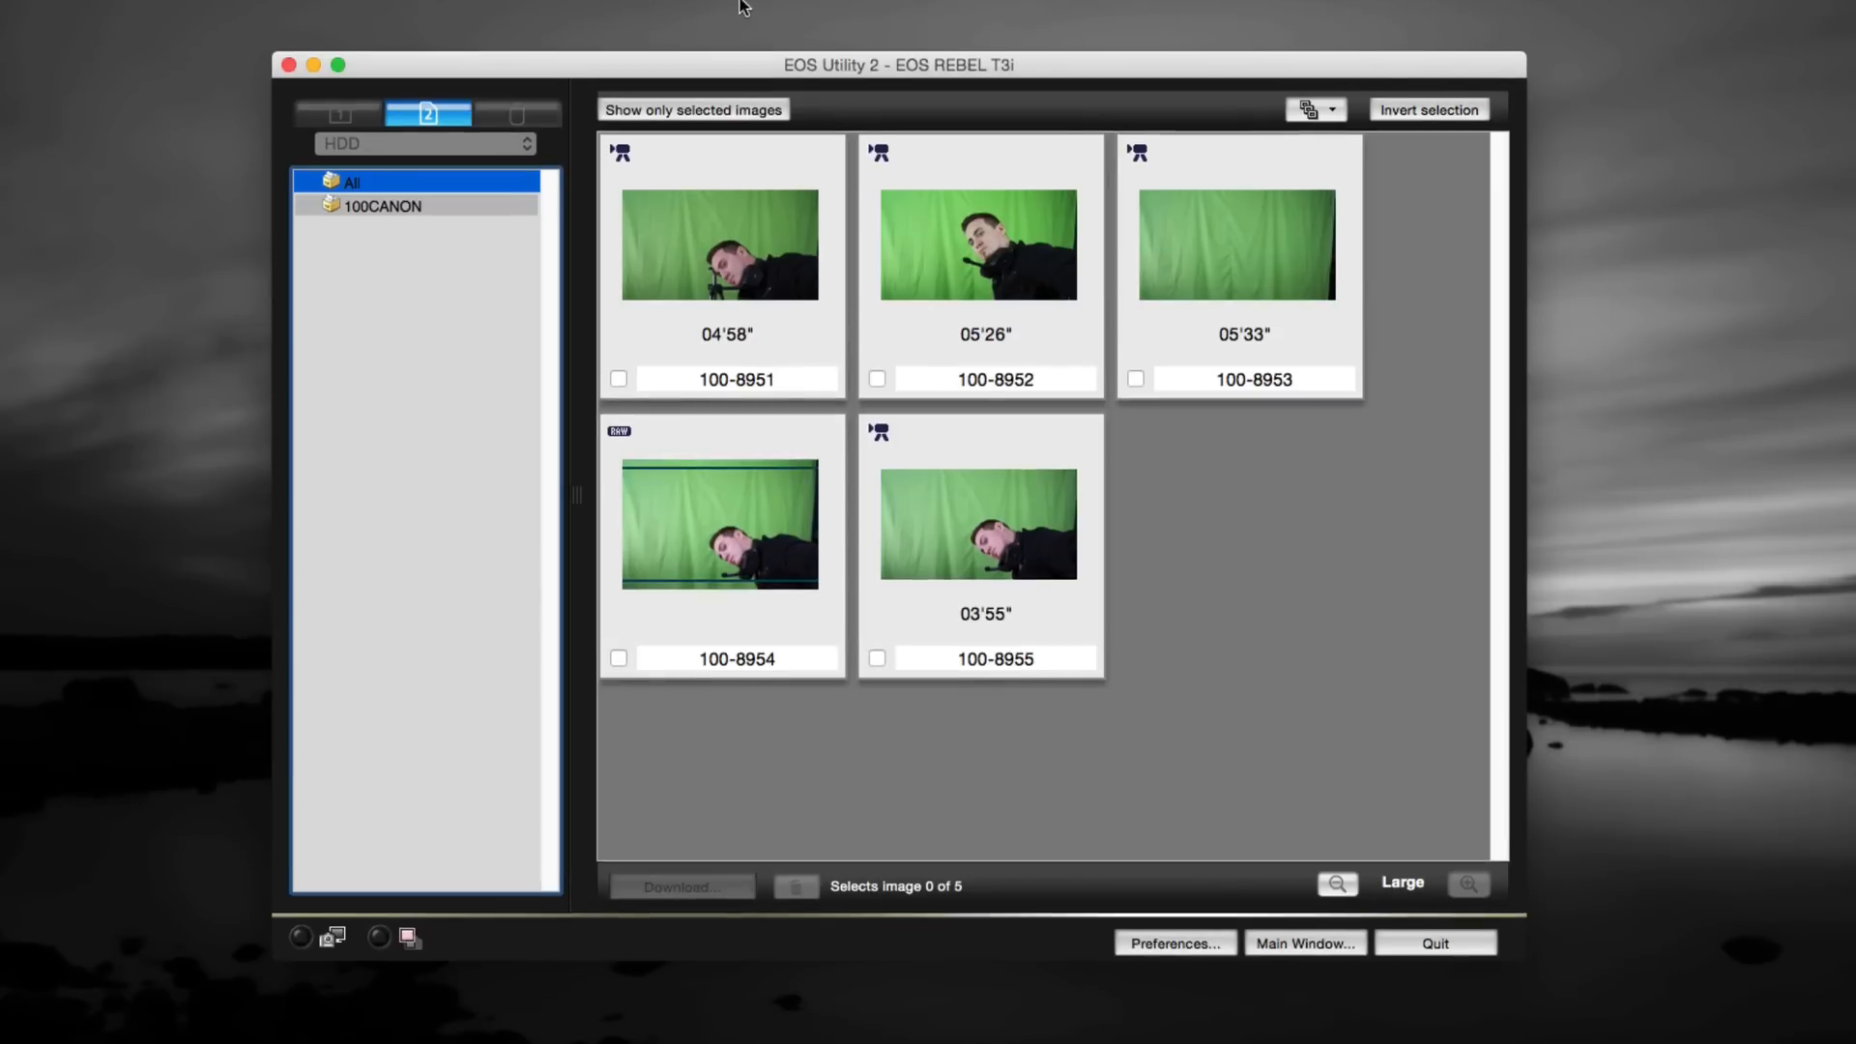
{"action": "mouse_move", "coordinate": [1317, 147]}
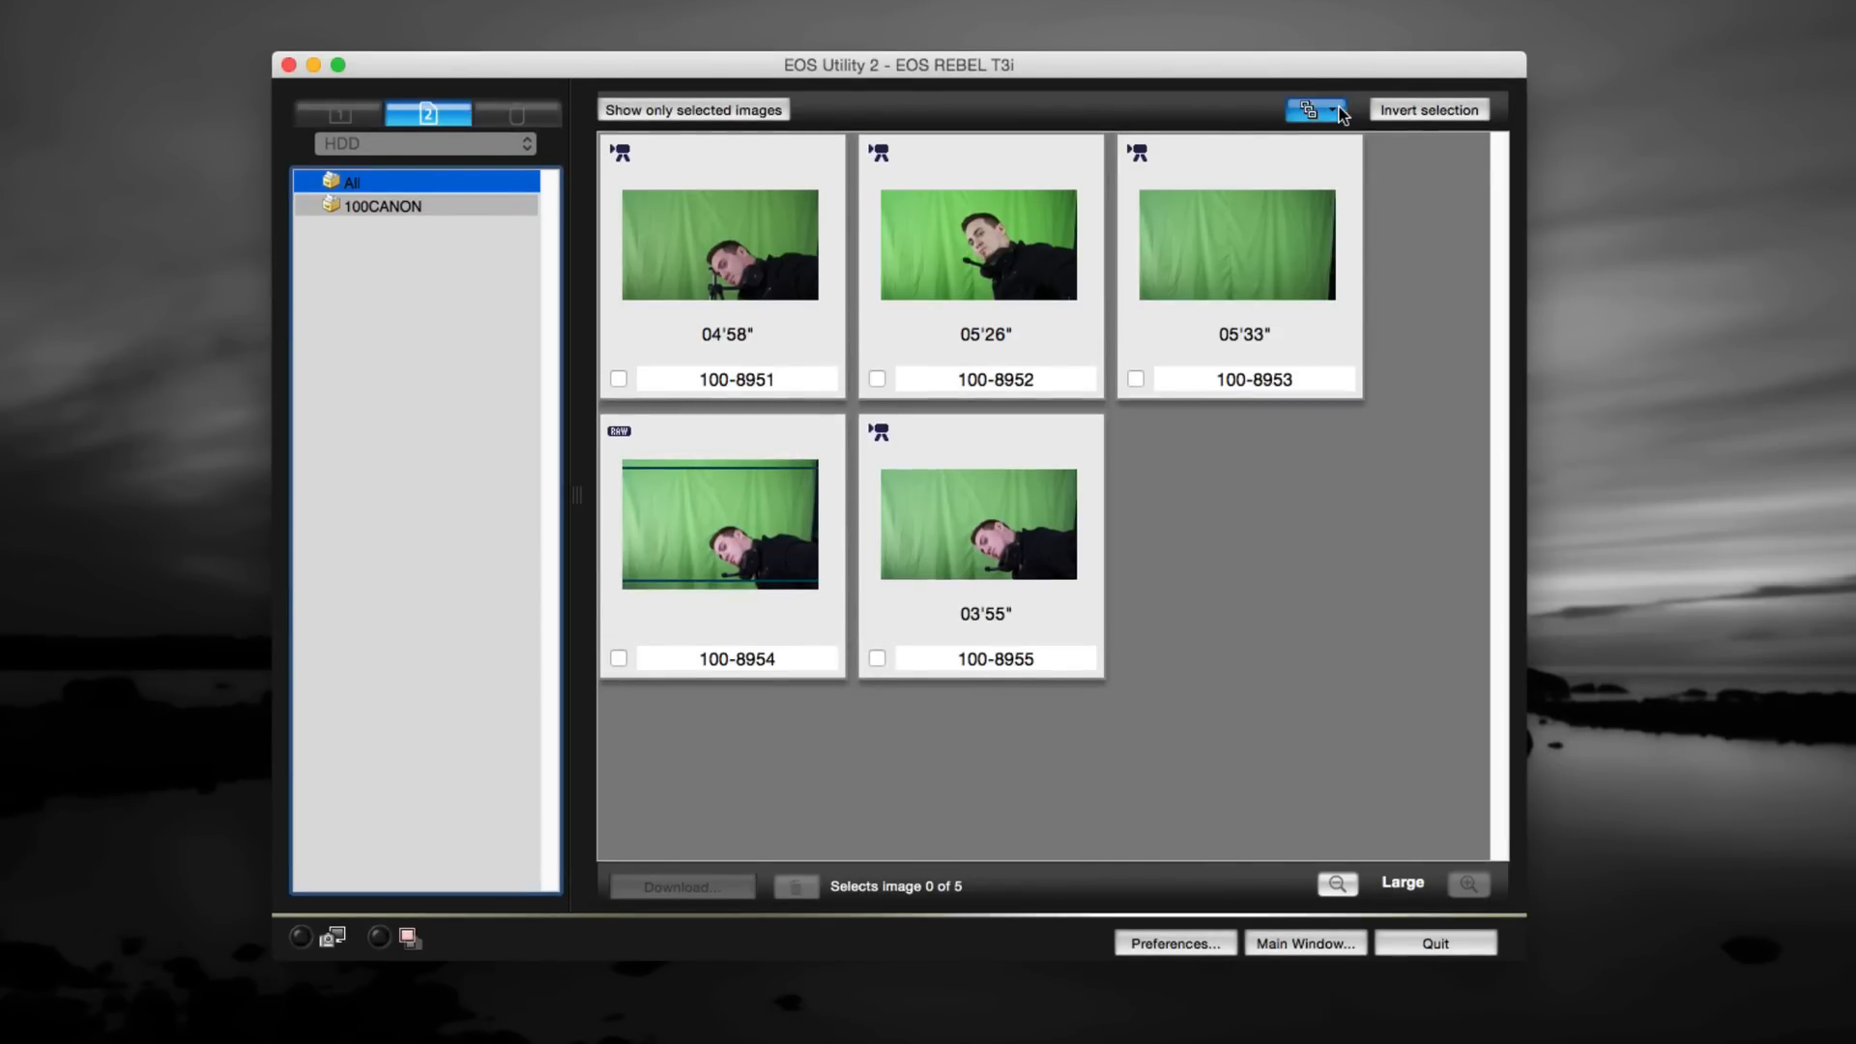
{"action": "left_click", "coordinate": [1339, 109]}
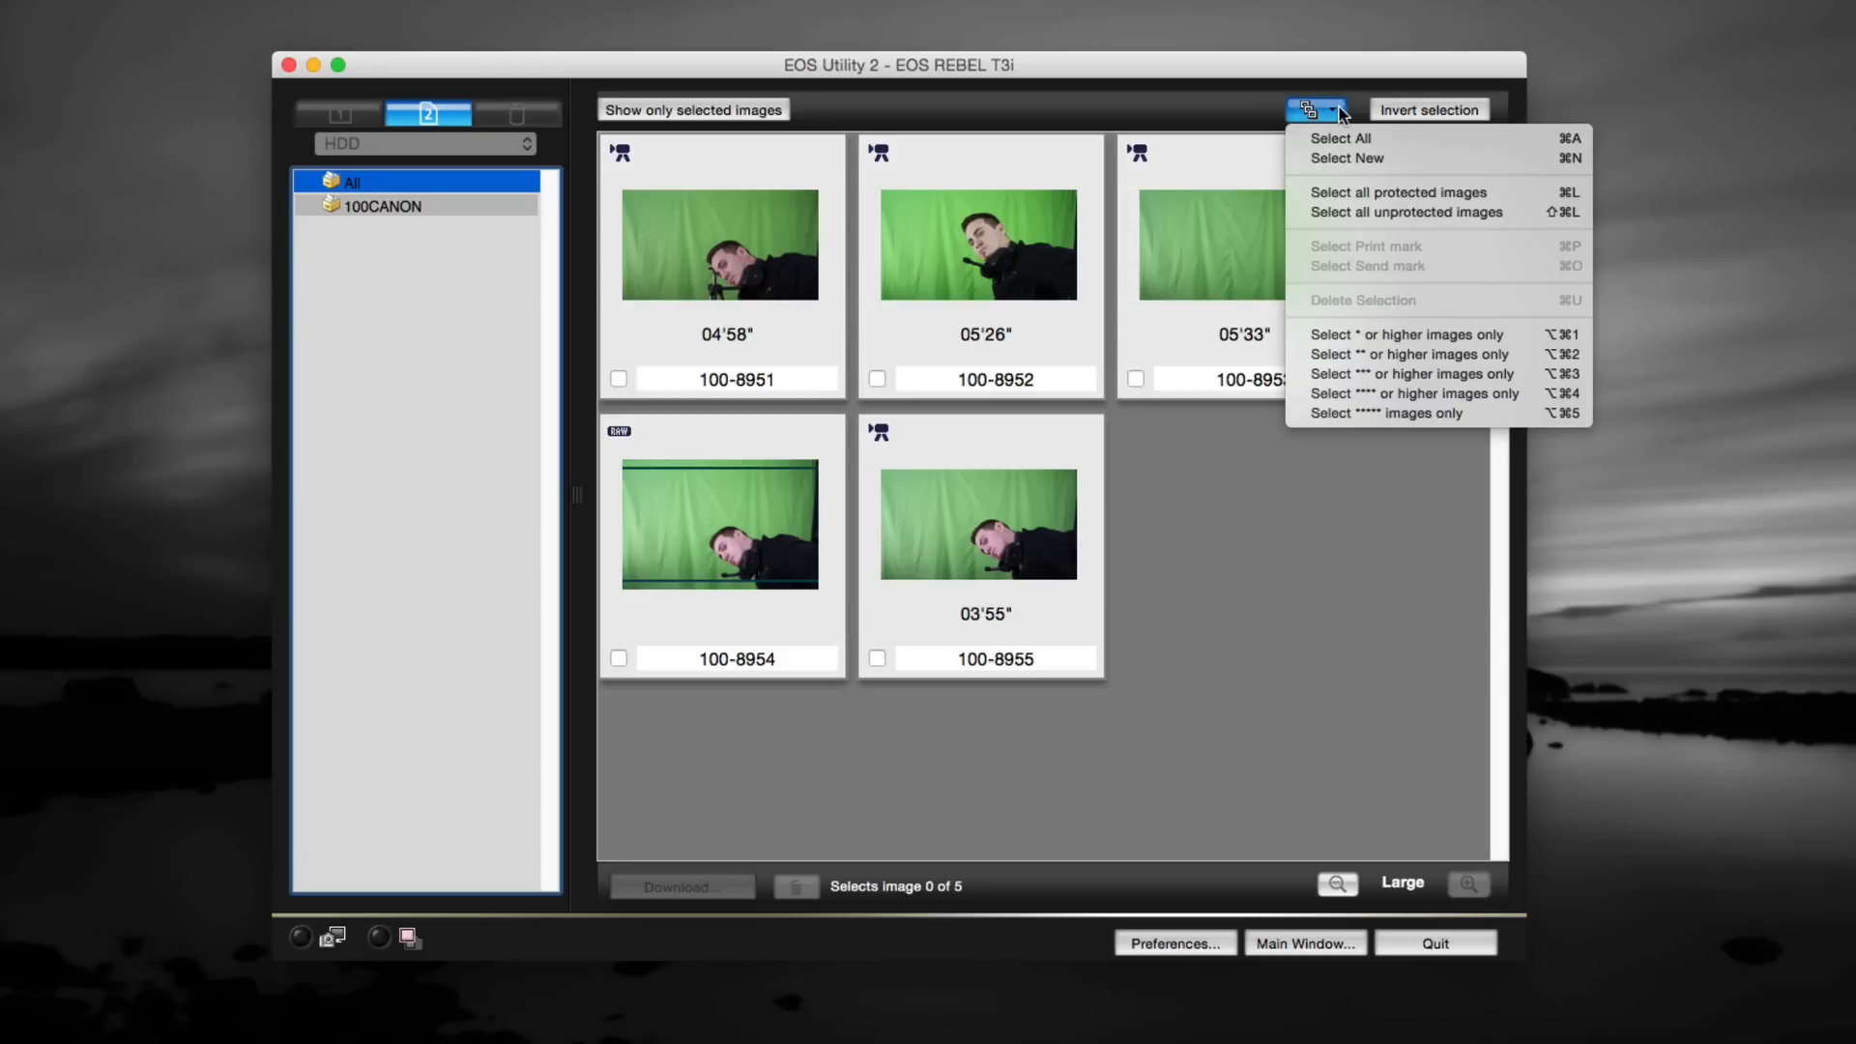
{"action": "mouse_move", "coordinate": [1340, 138]}
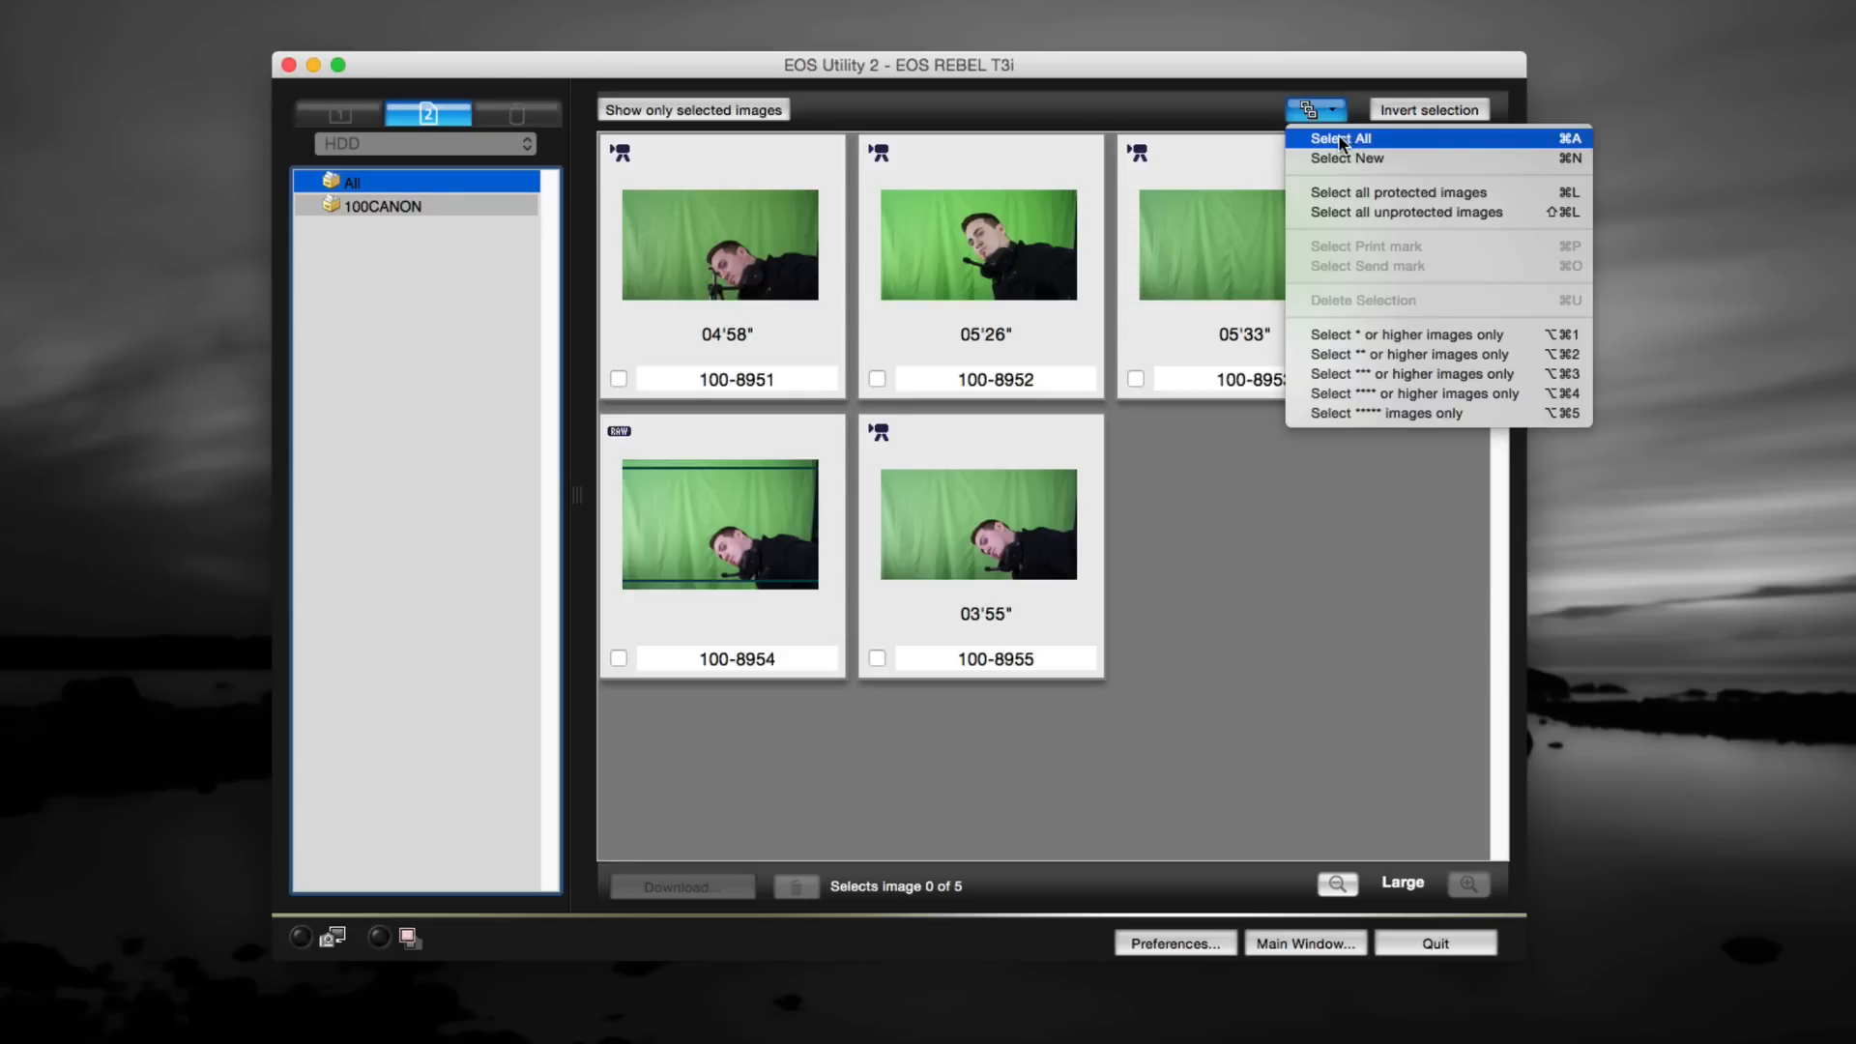
{"action": "left_click", "coordinate": [1340, 137]}
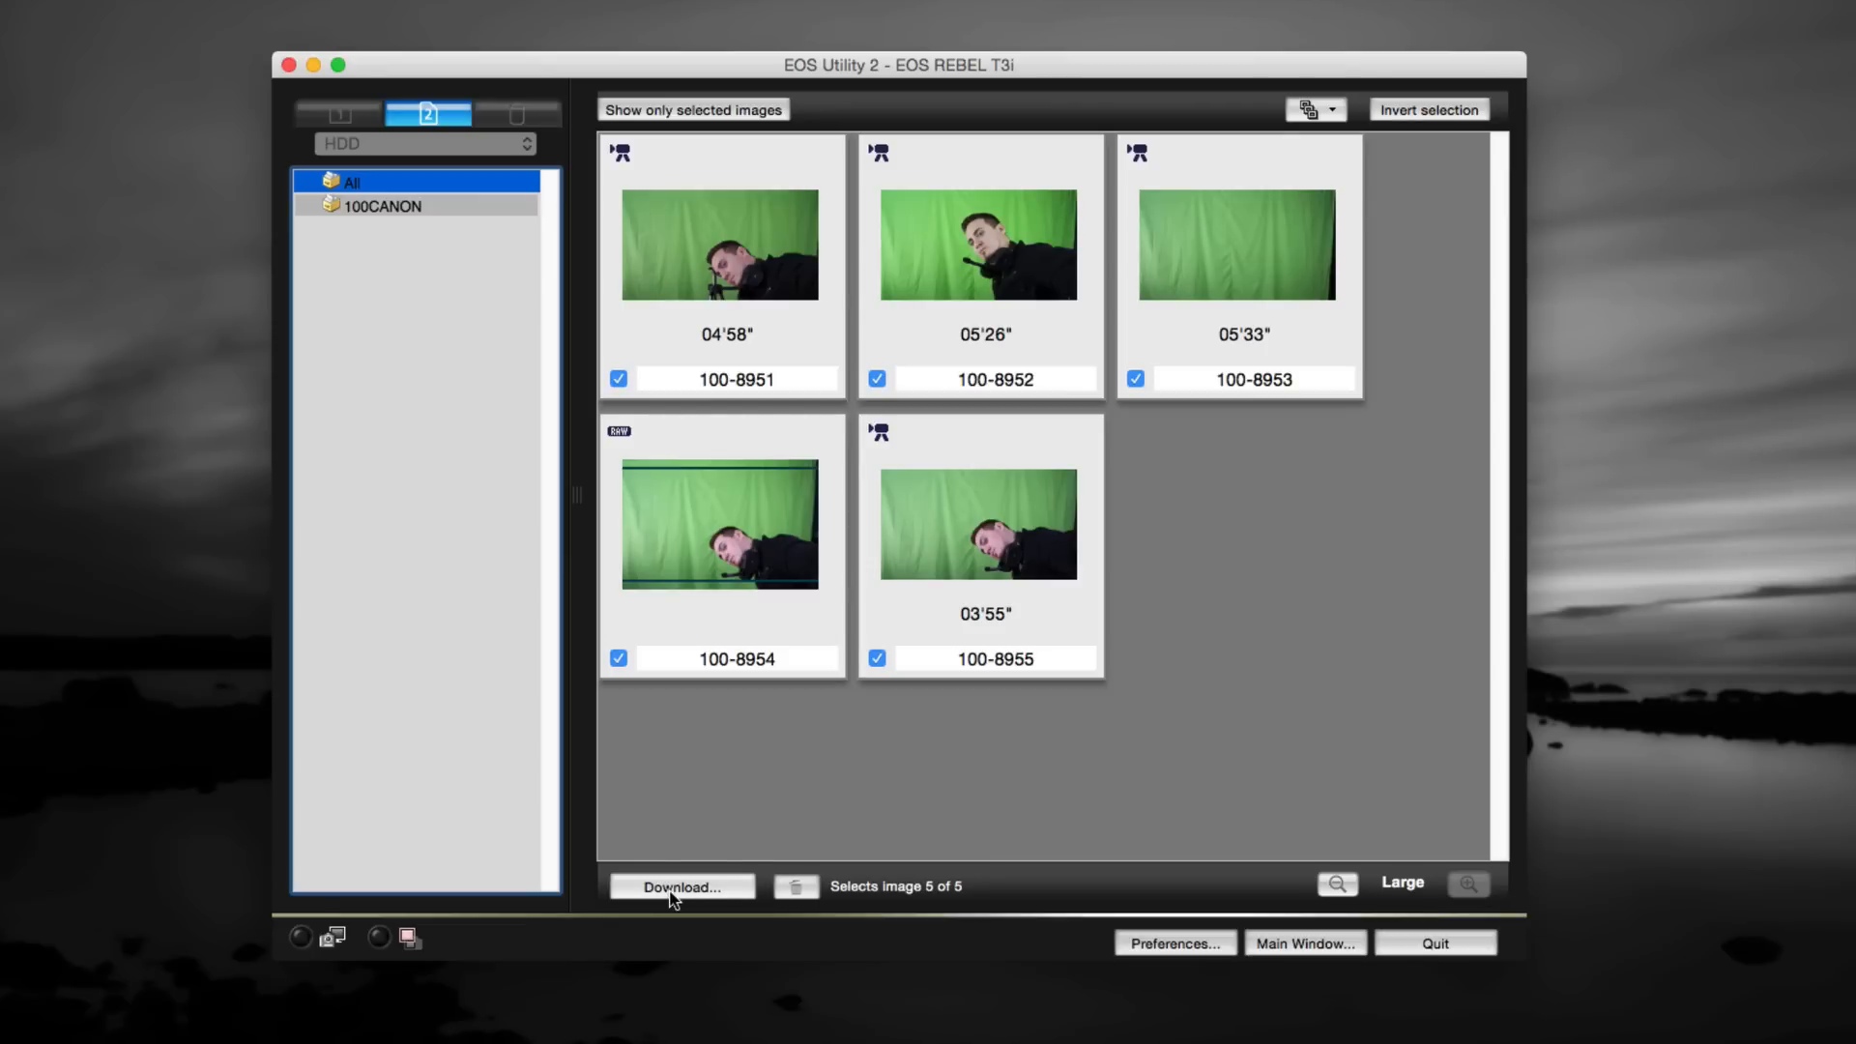
Set the download destination to a shooting-date subfolder on the Desktop, leaving date order unchanged.
{"action": "left_click", "coordinate": [681, 886]}
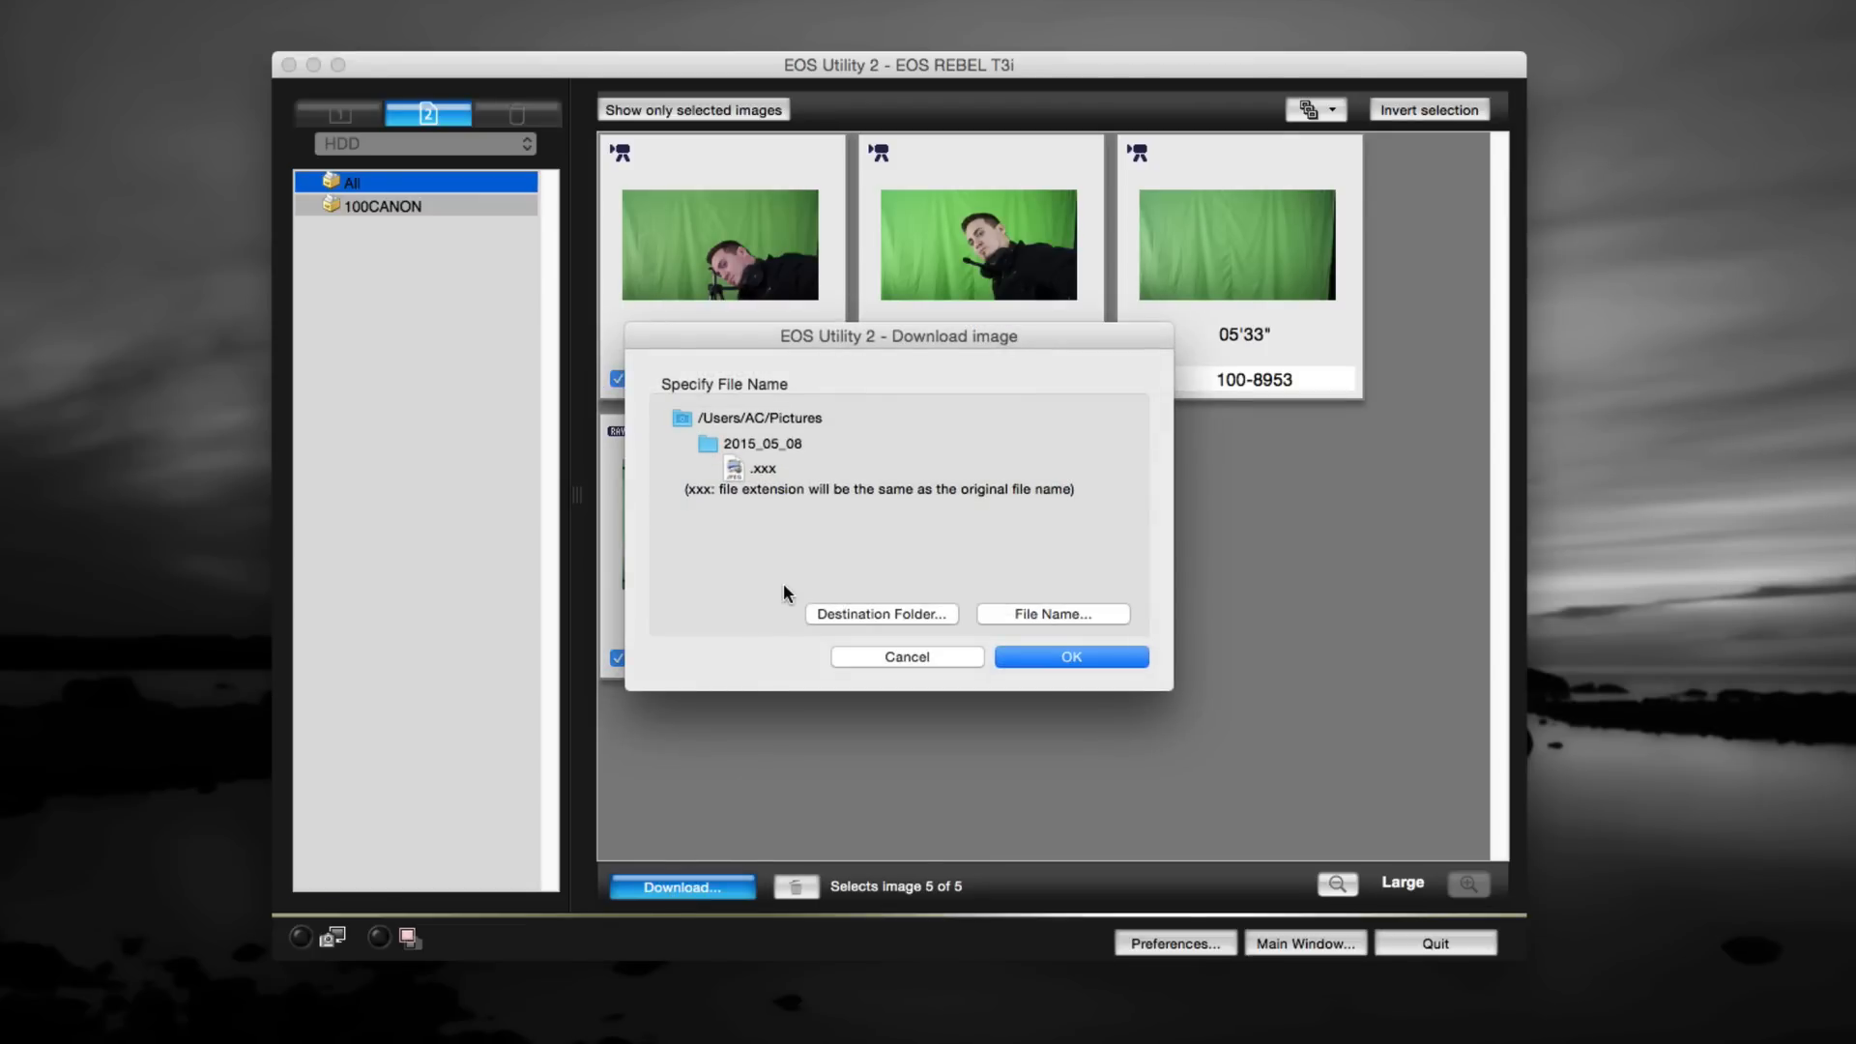
{"action": "mouse_move", "coordinate": [700, 541]}
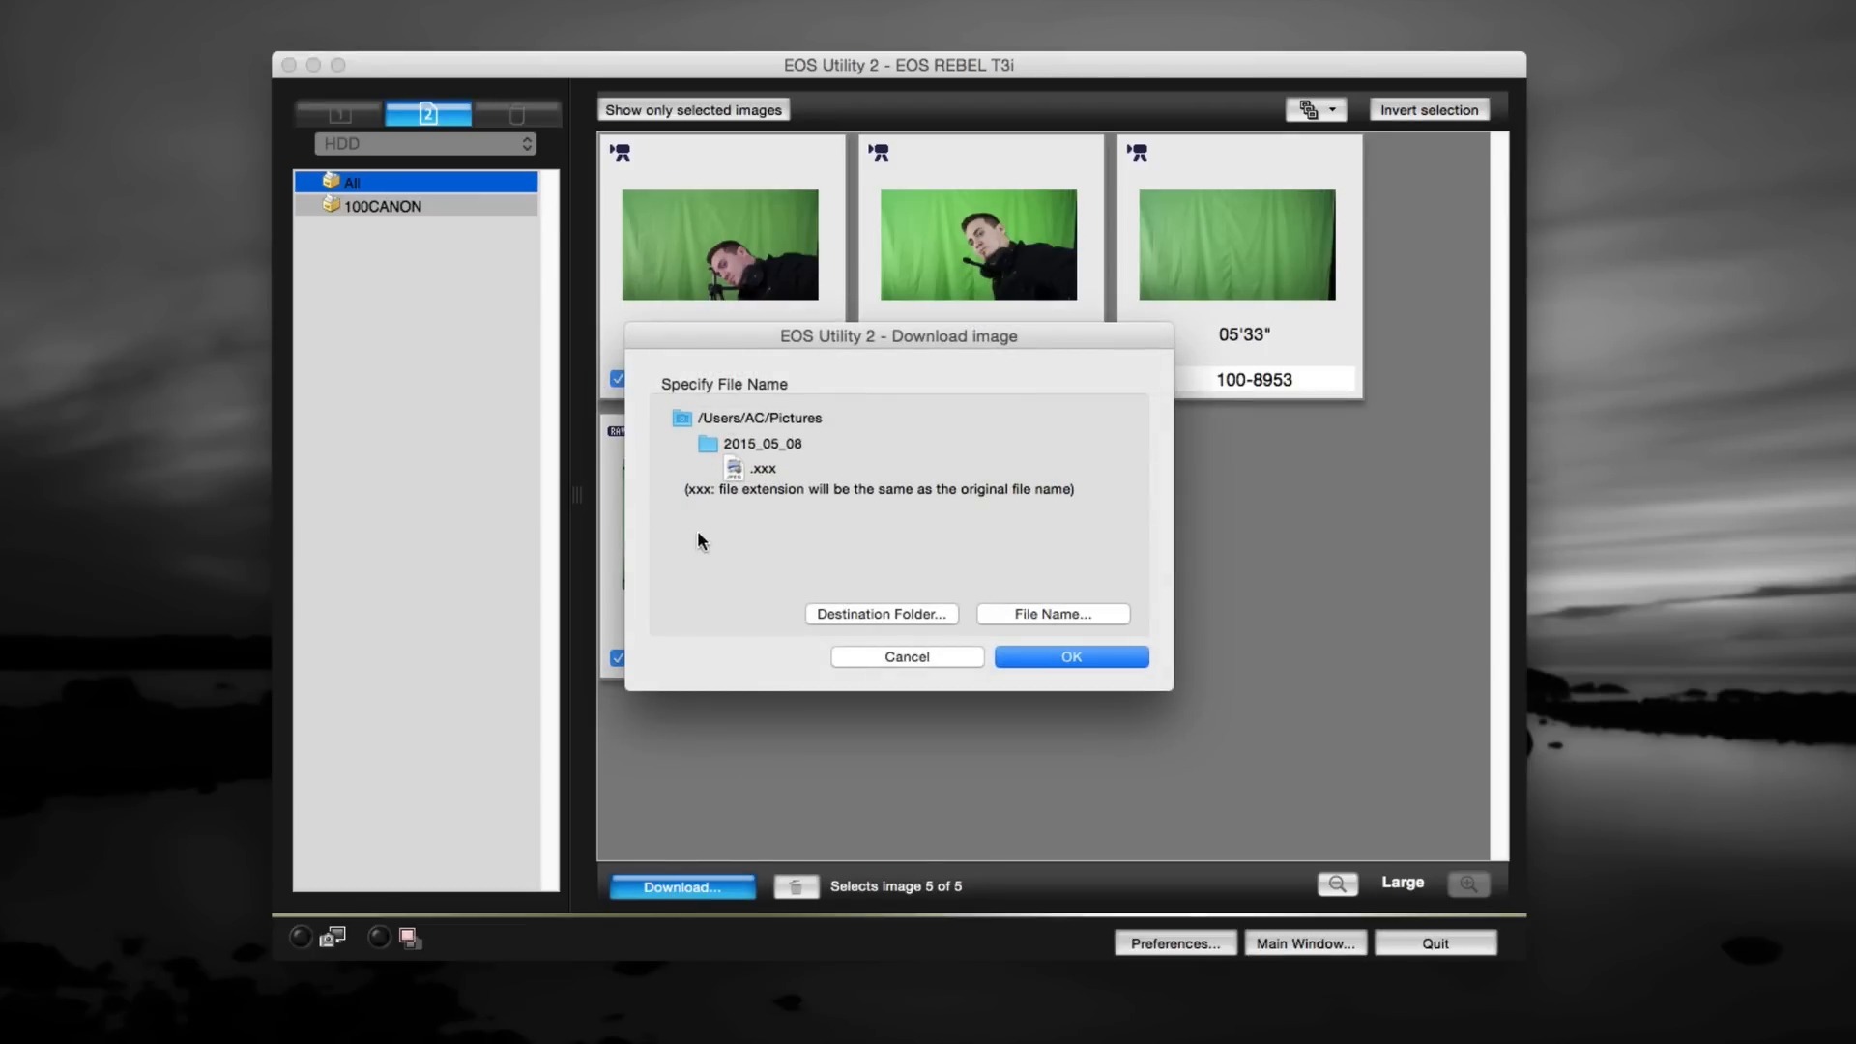
{"action": "mouse_move", "coordinate": [923, 611]}
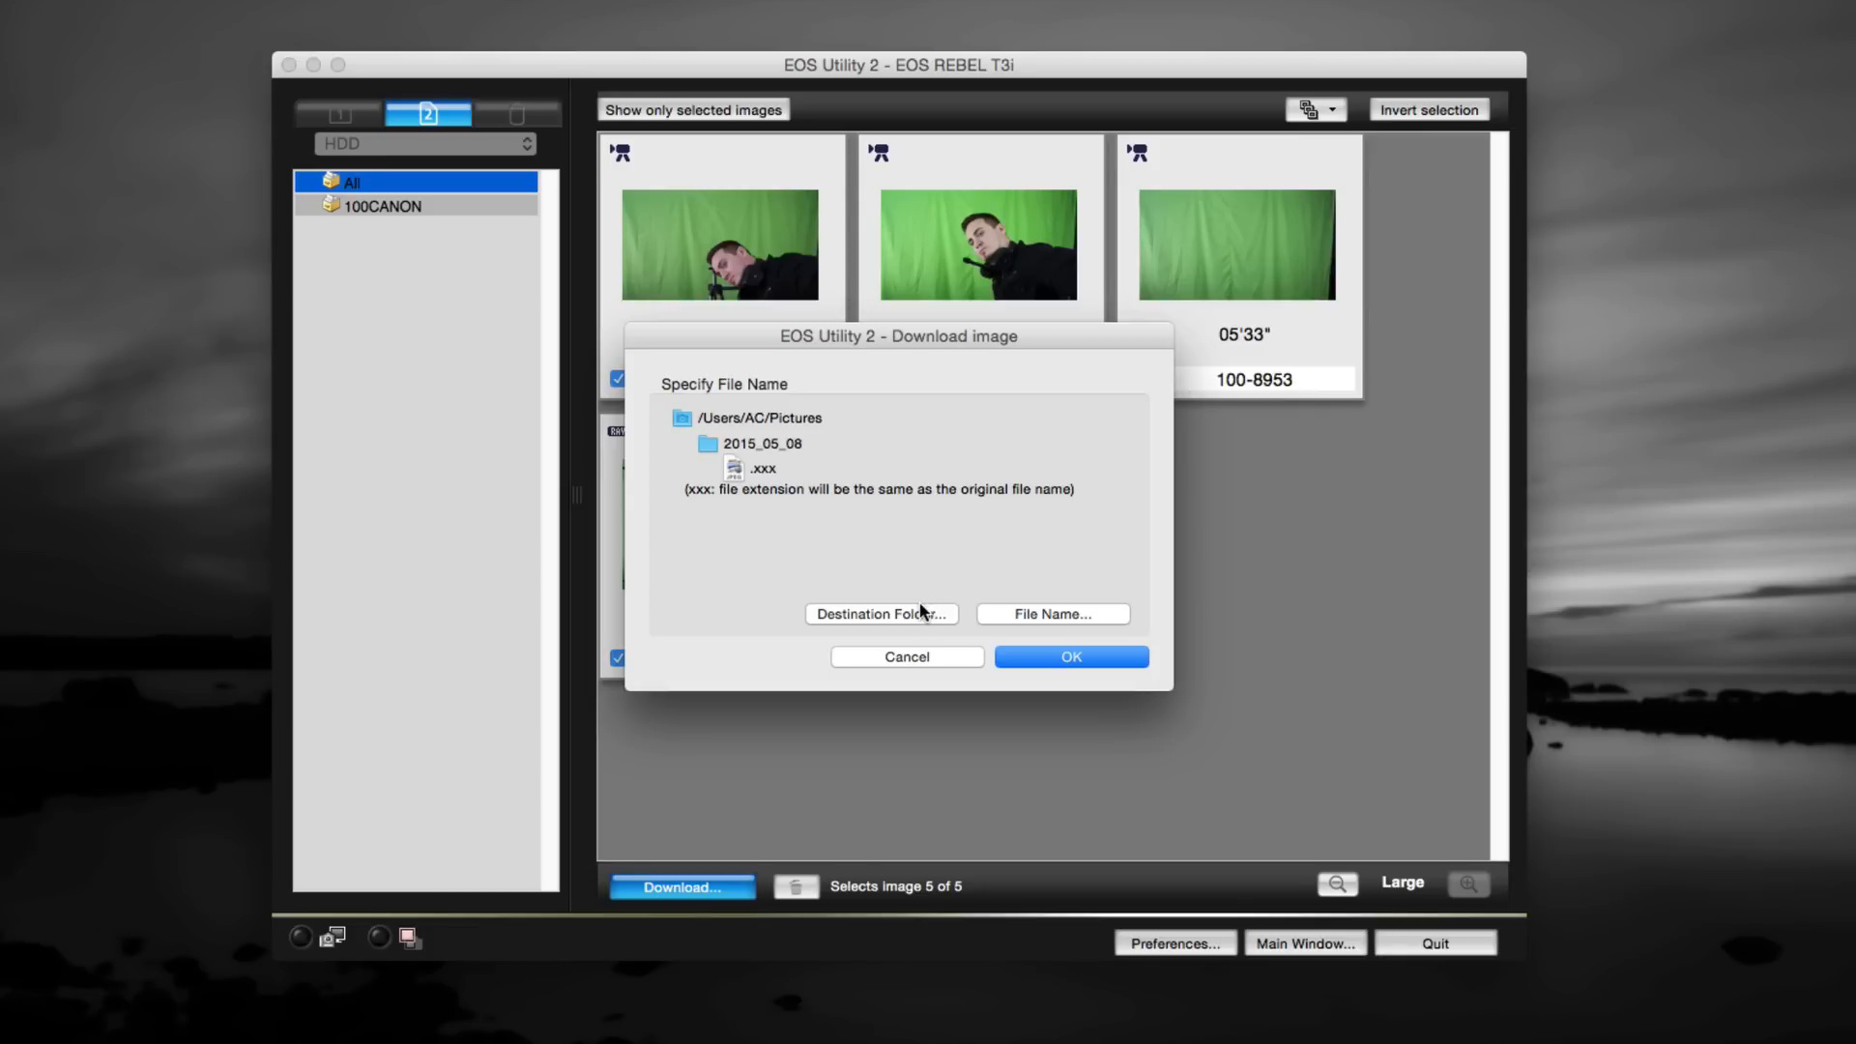
{"action": "left_click", "coordinate": [881, 613]}
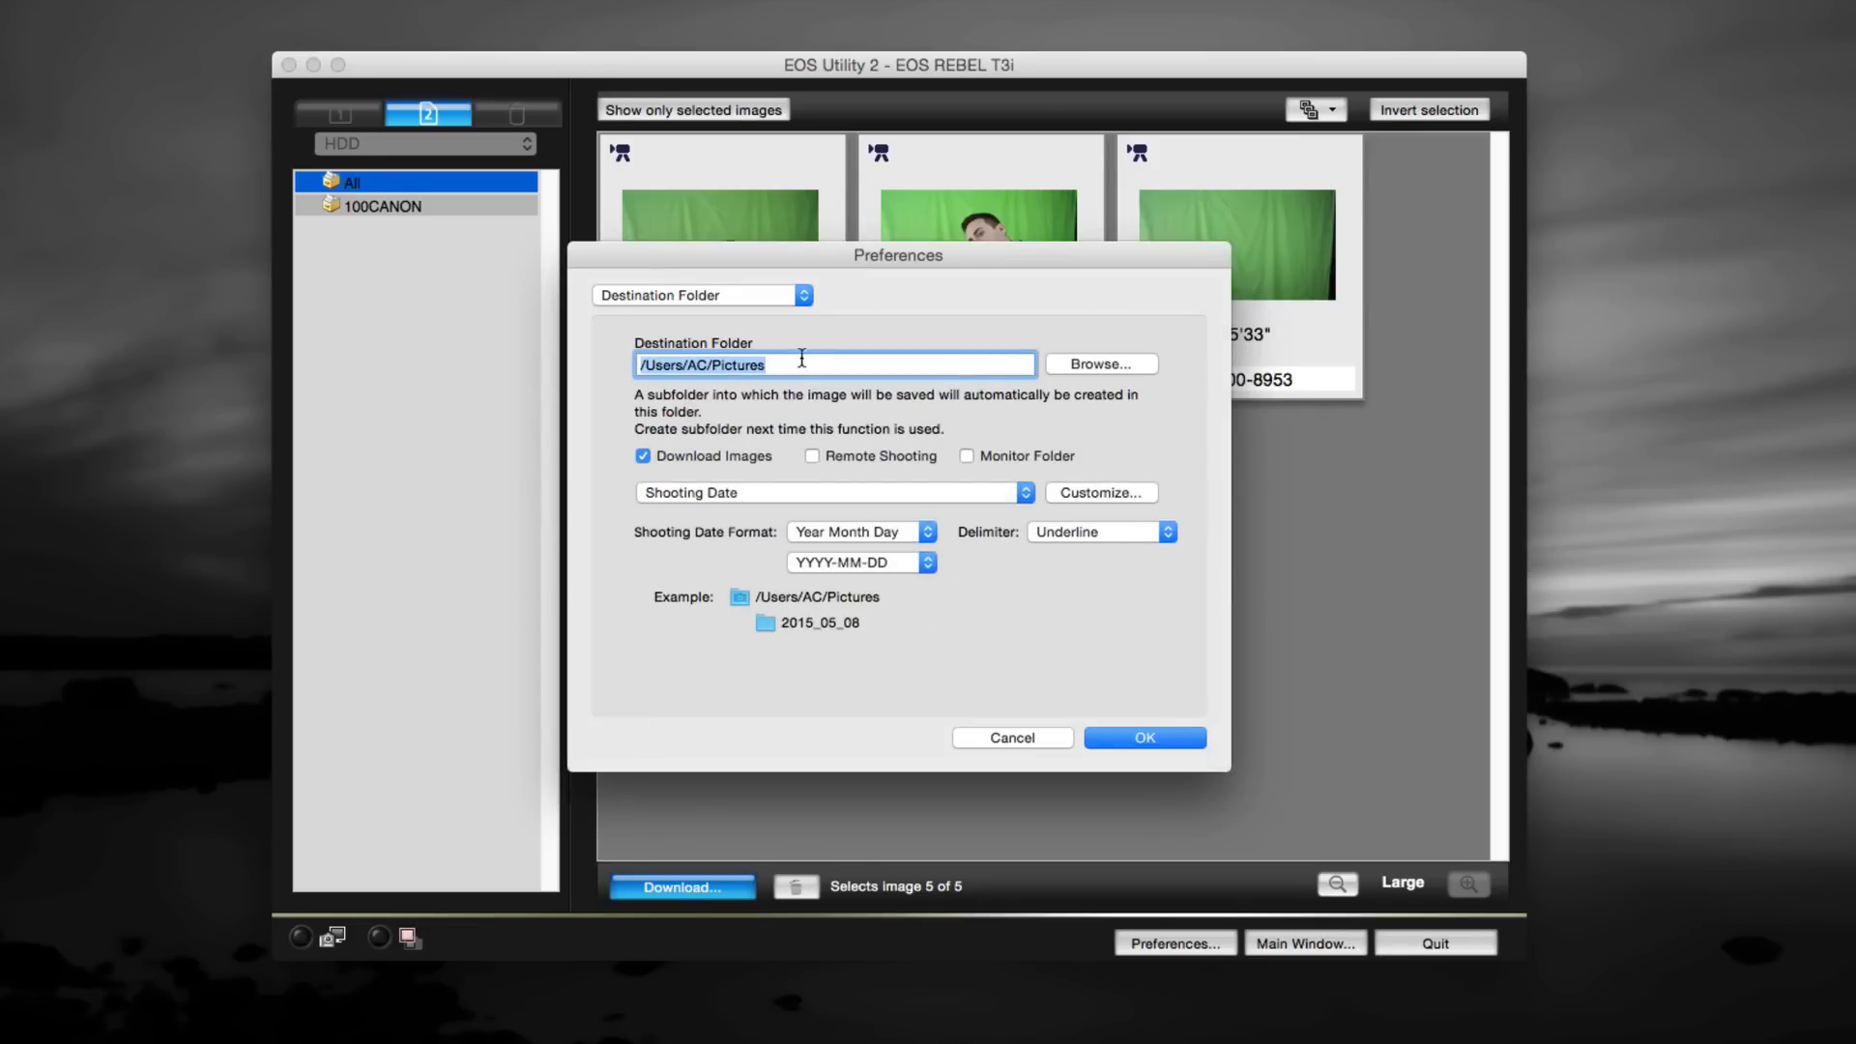
{"action": "mouse_move", "coordinate": [832, 375]}
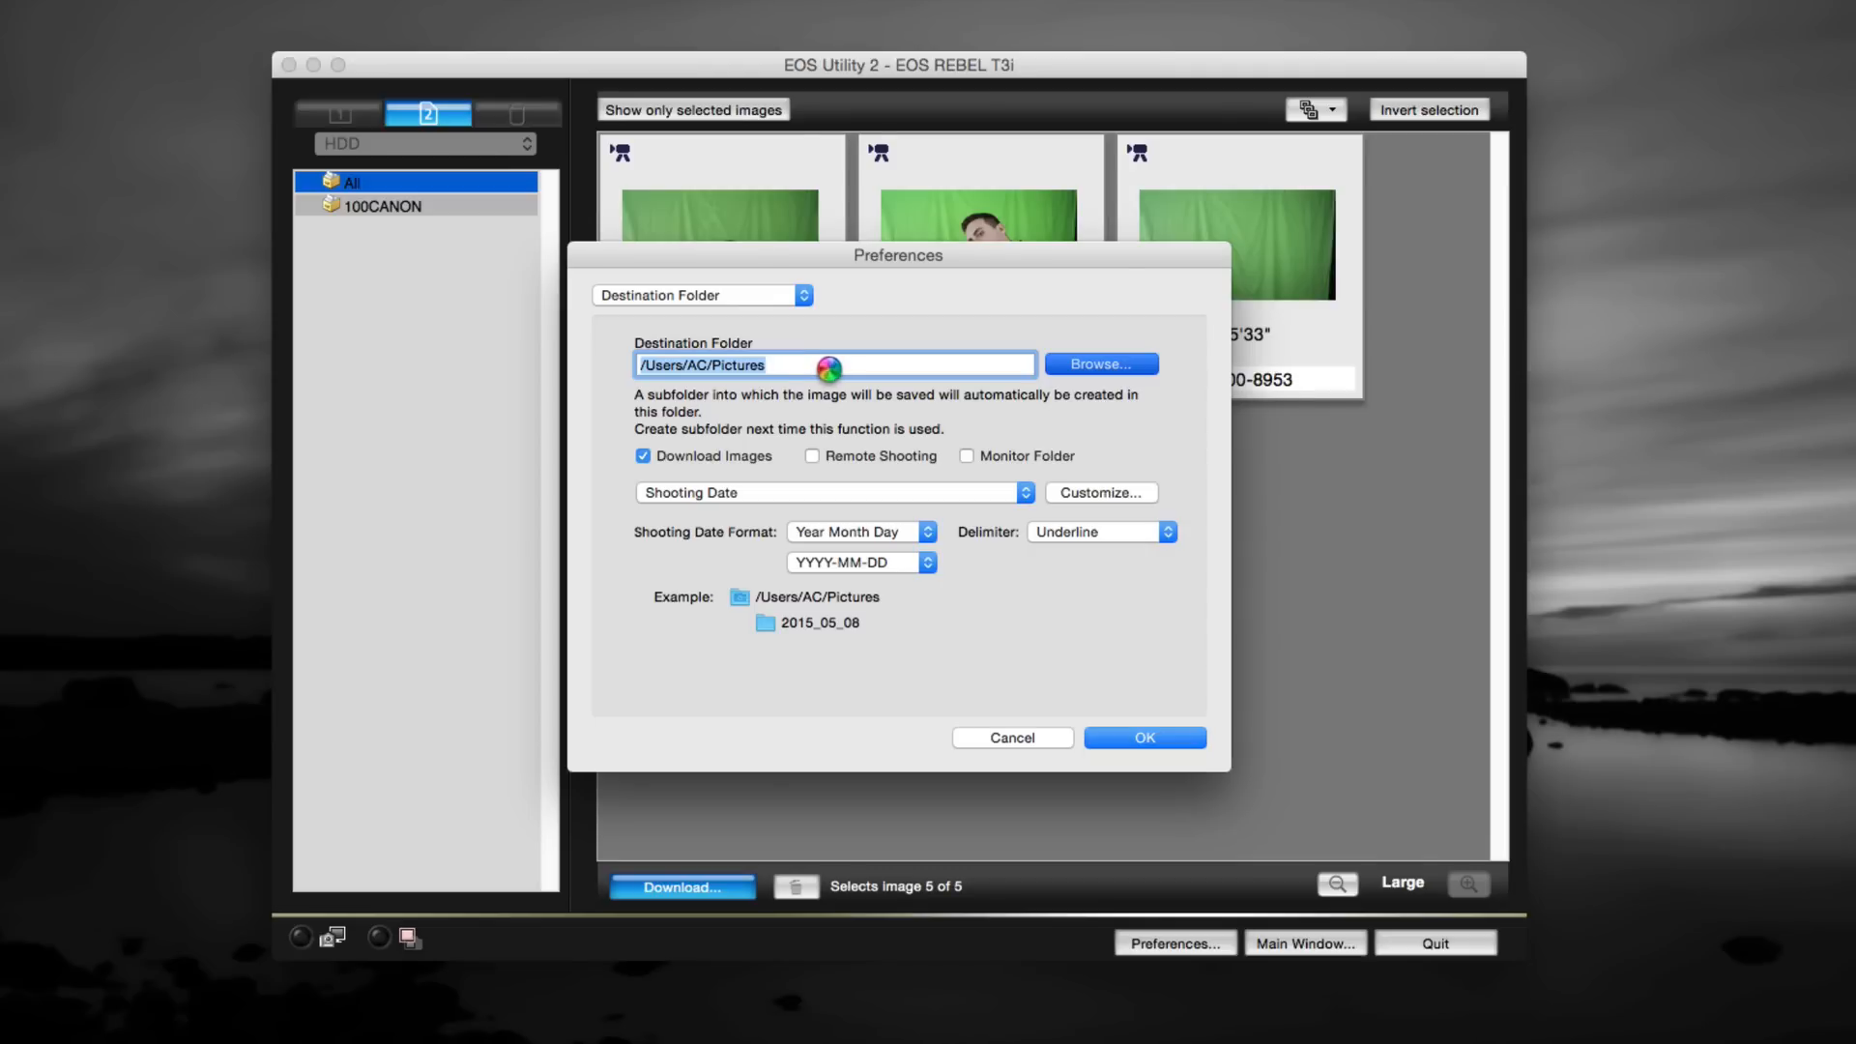
{"action": "left_click", "coordinate": [1098, 364]}
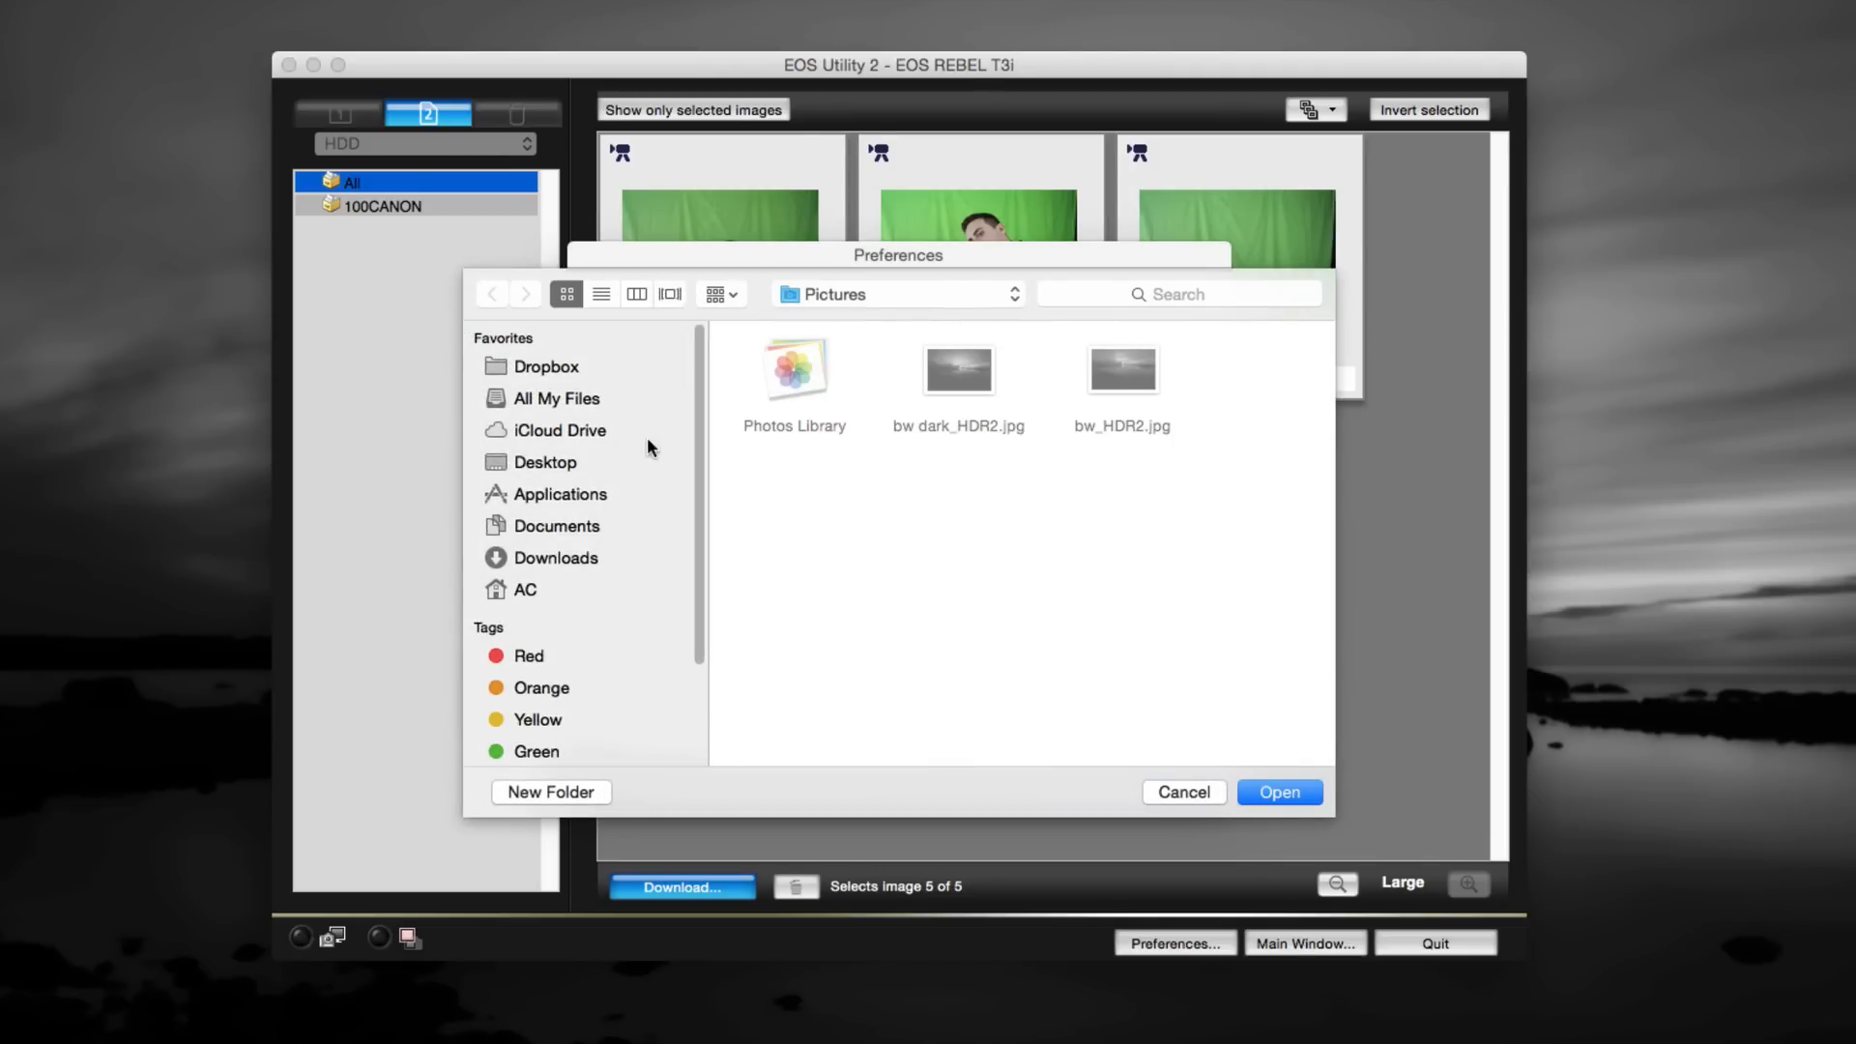
{"action": "left_click", "coordinate": [546, 462]}
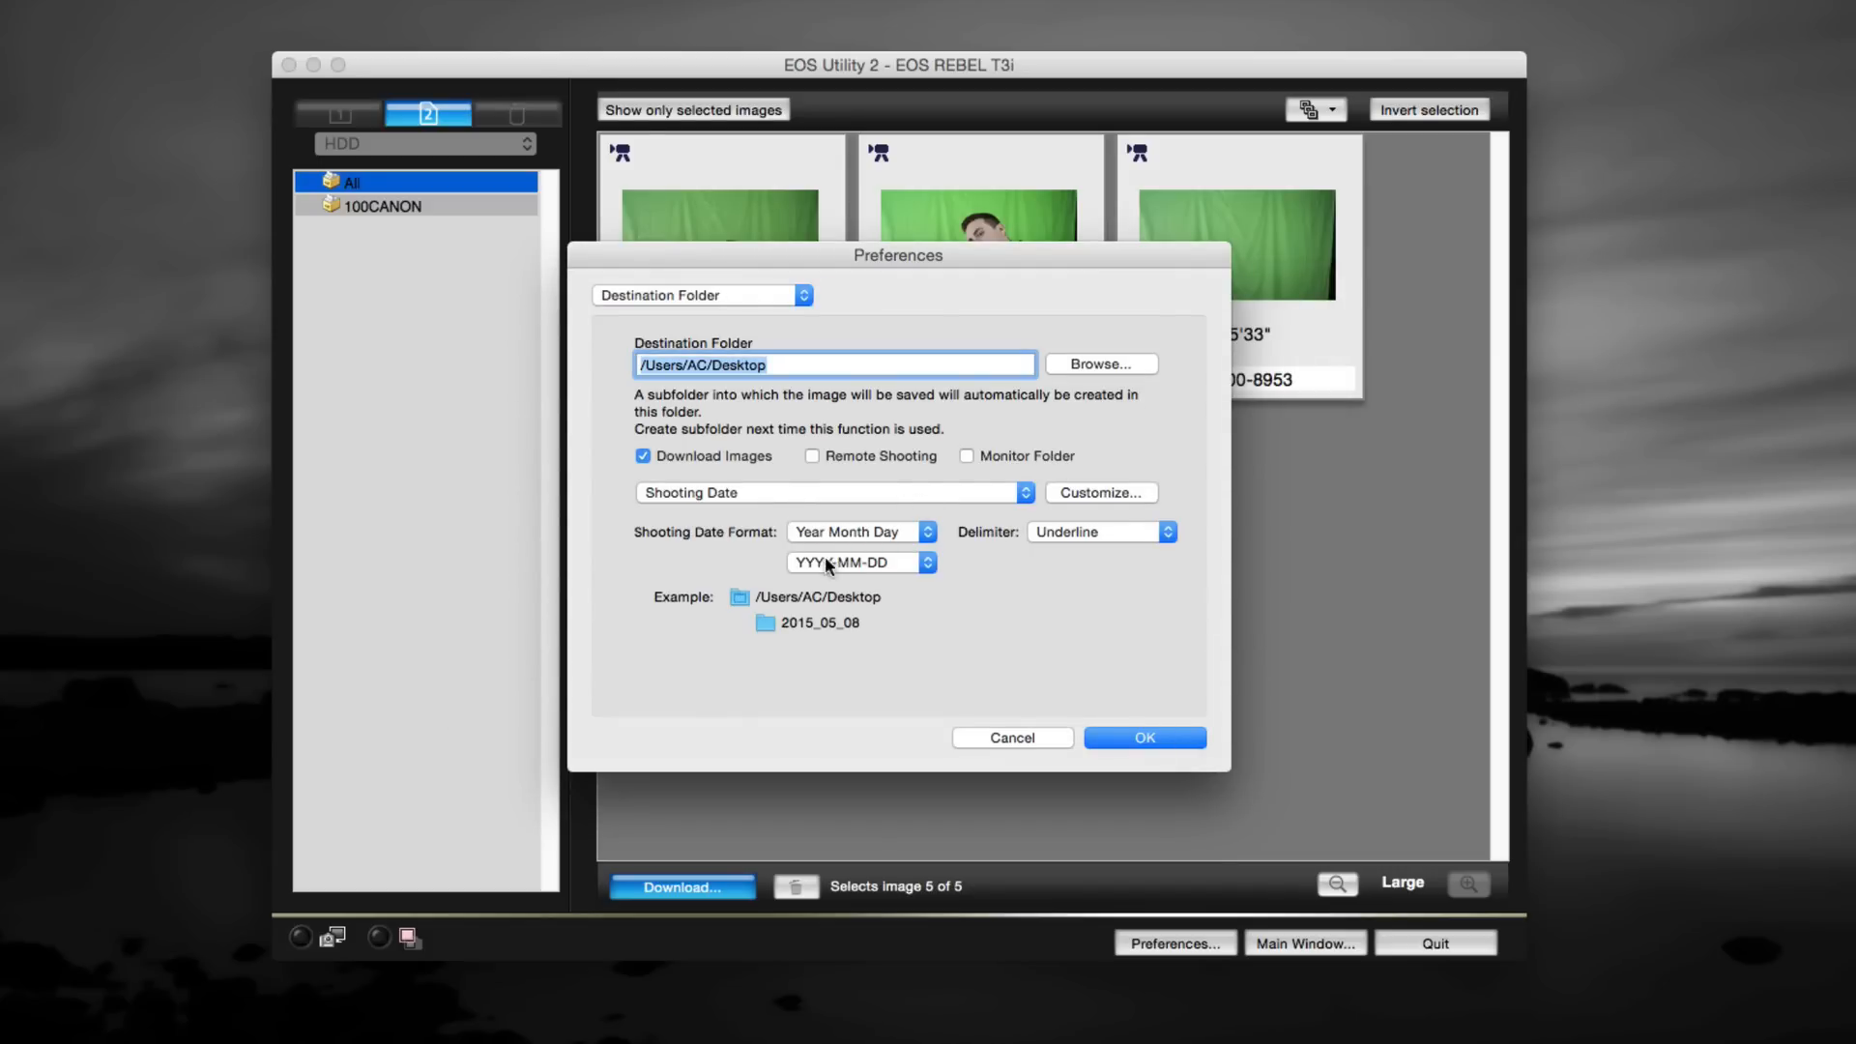
{"action": "mouse_move", "coordinate": [991, 548]}
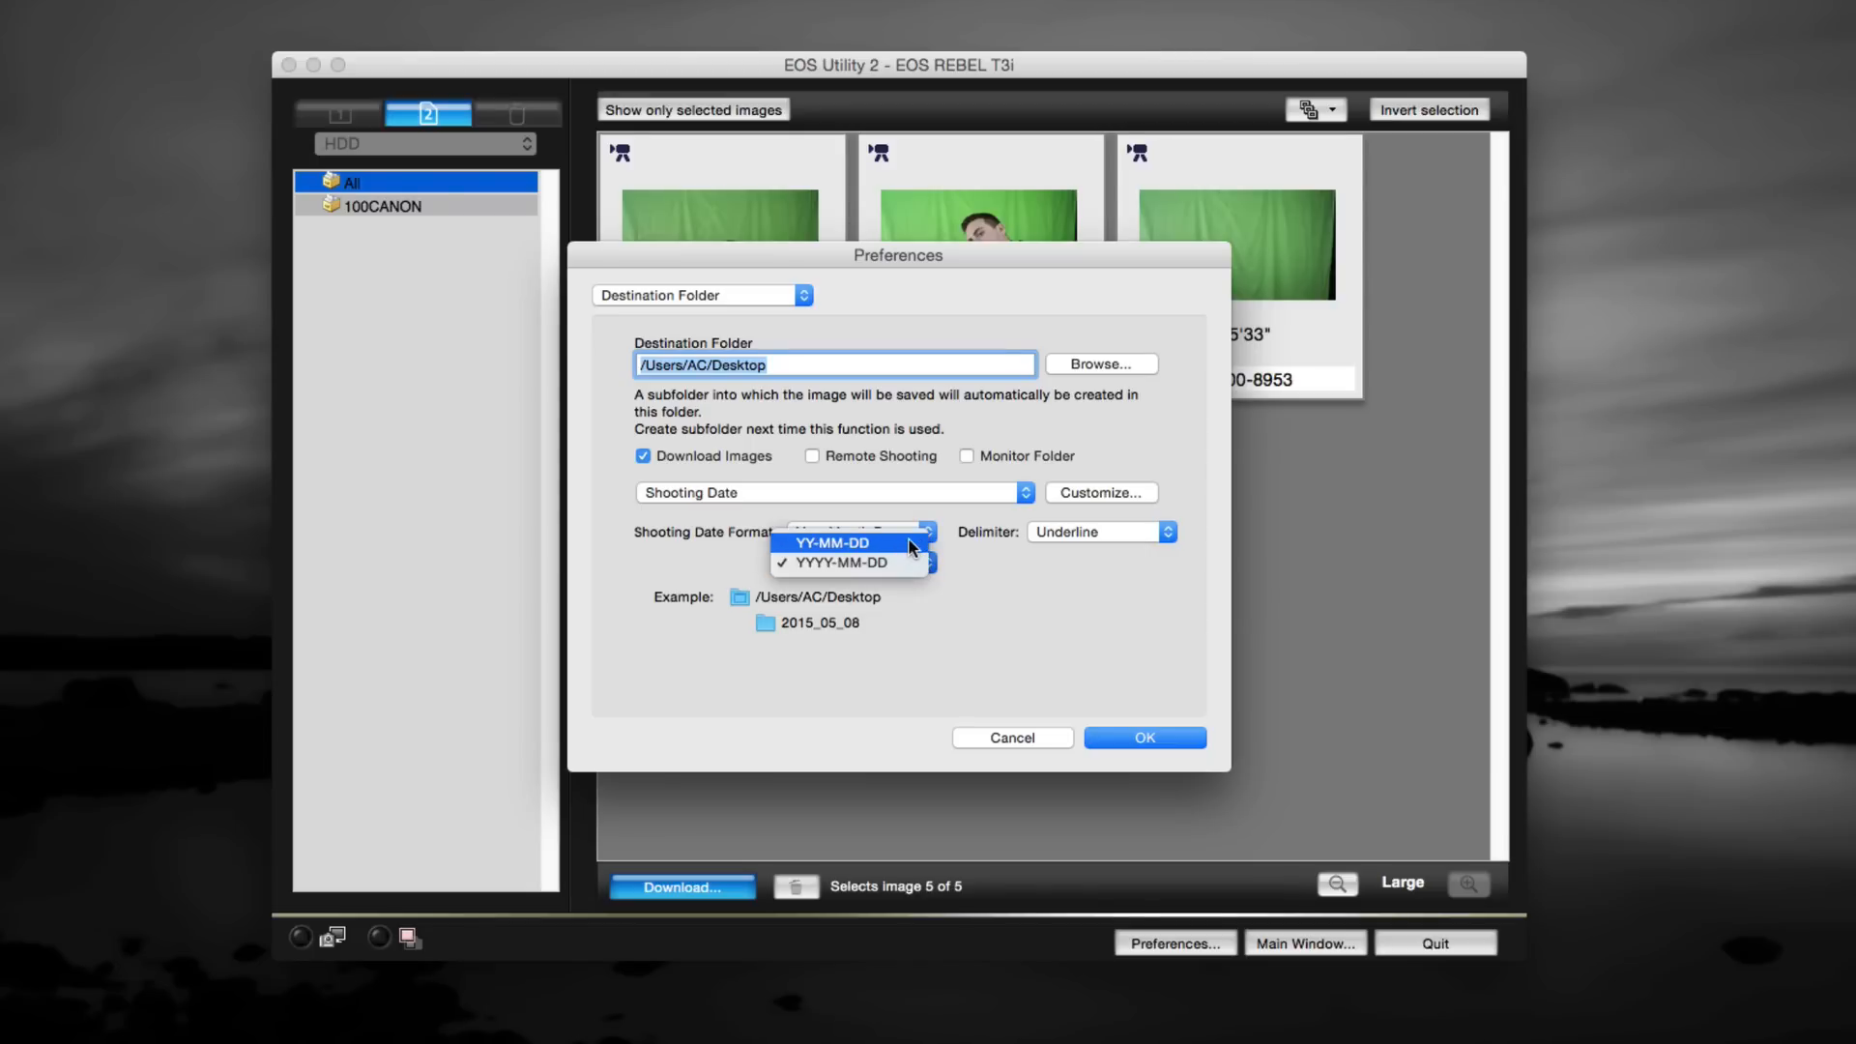
{"action": "mouse_move", "coordinate": [988, 621]}
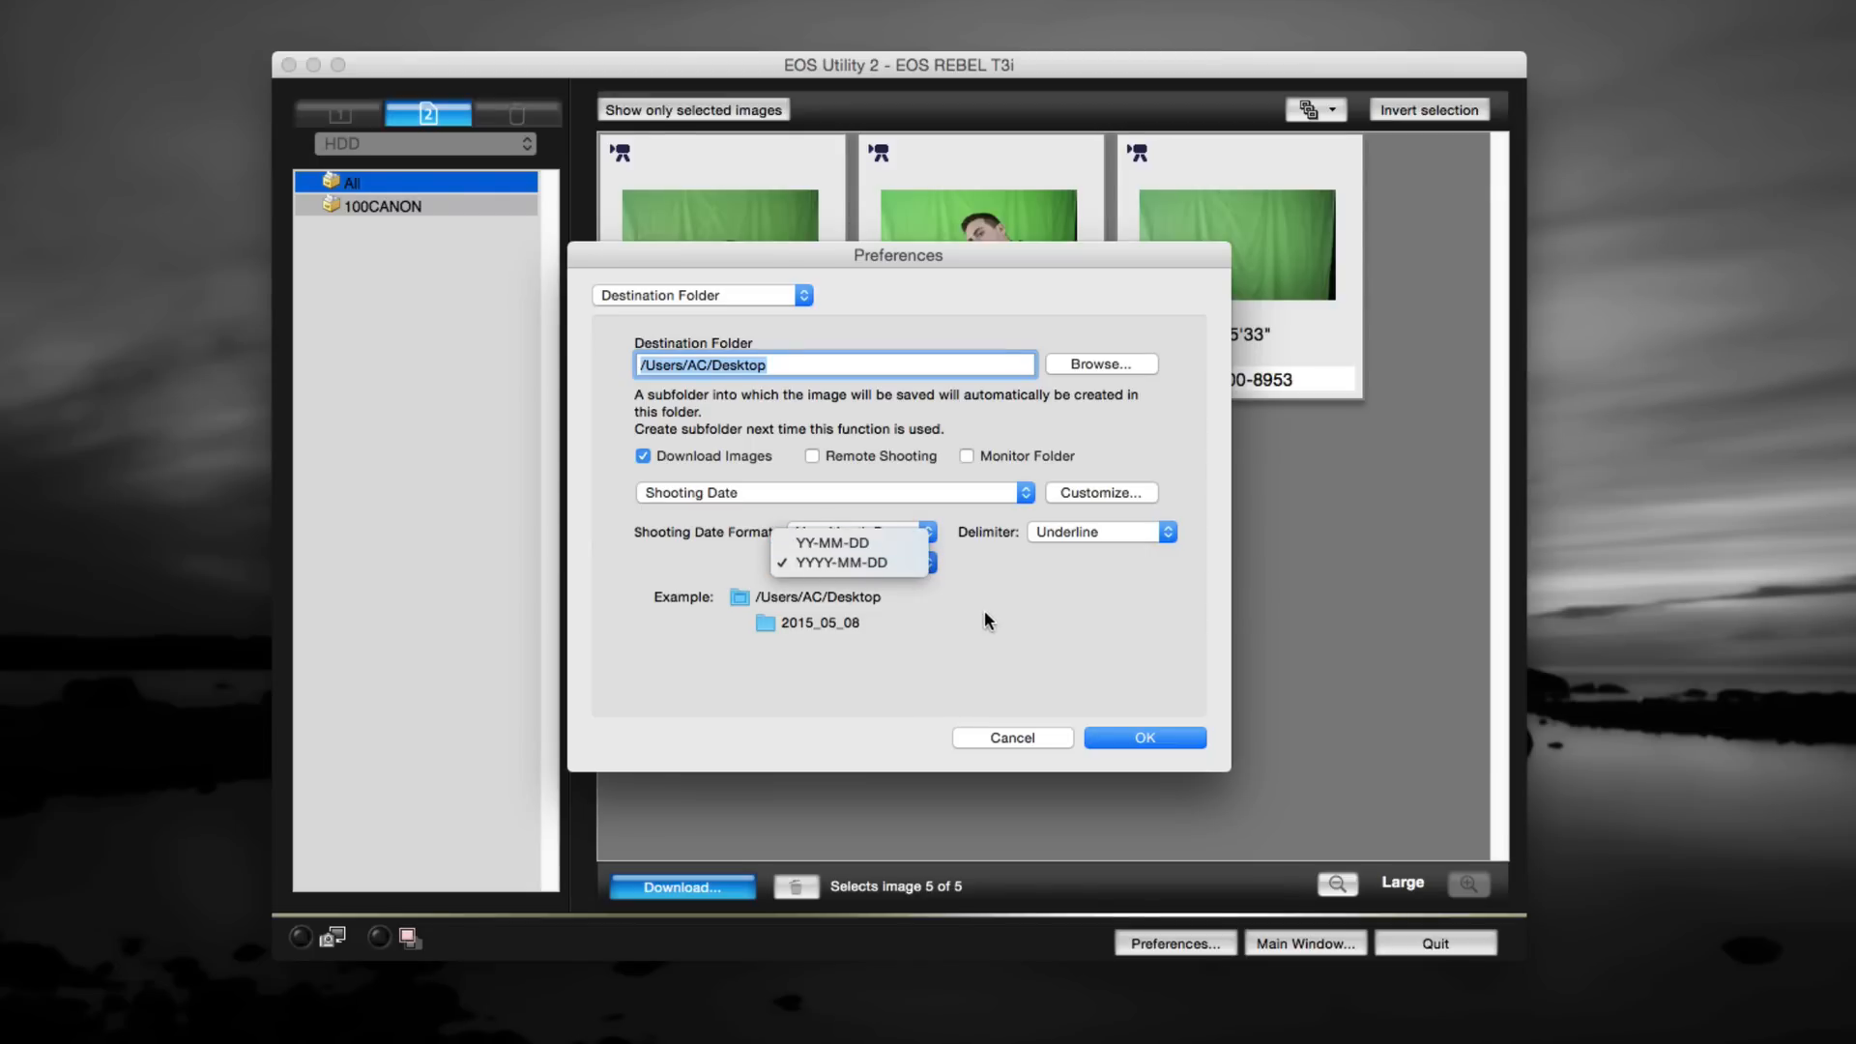
{"action": "left_click", "coordinate": [848, 532]}
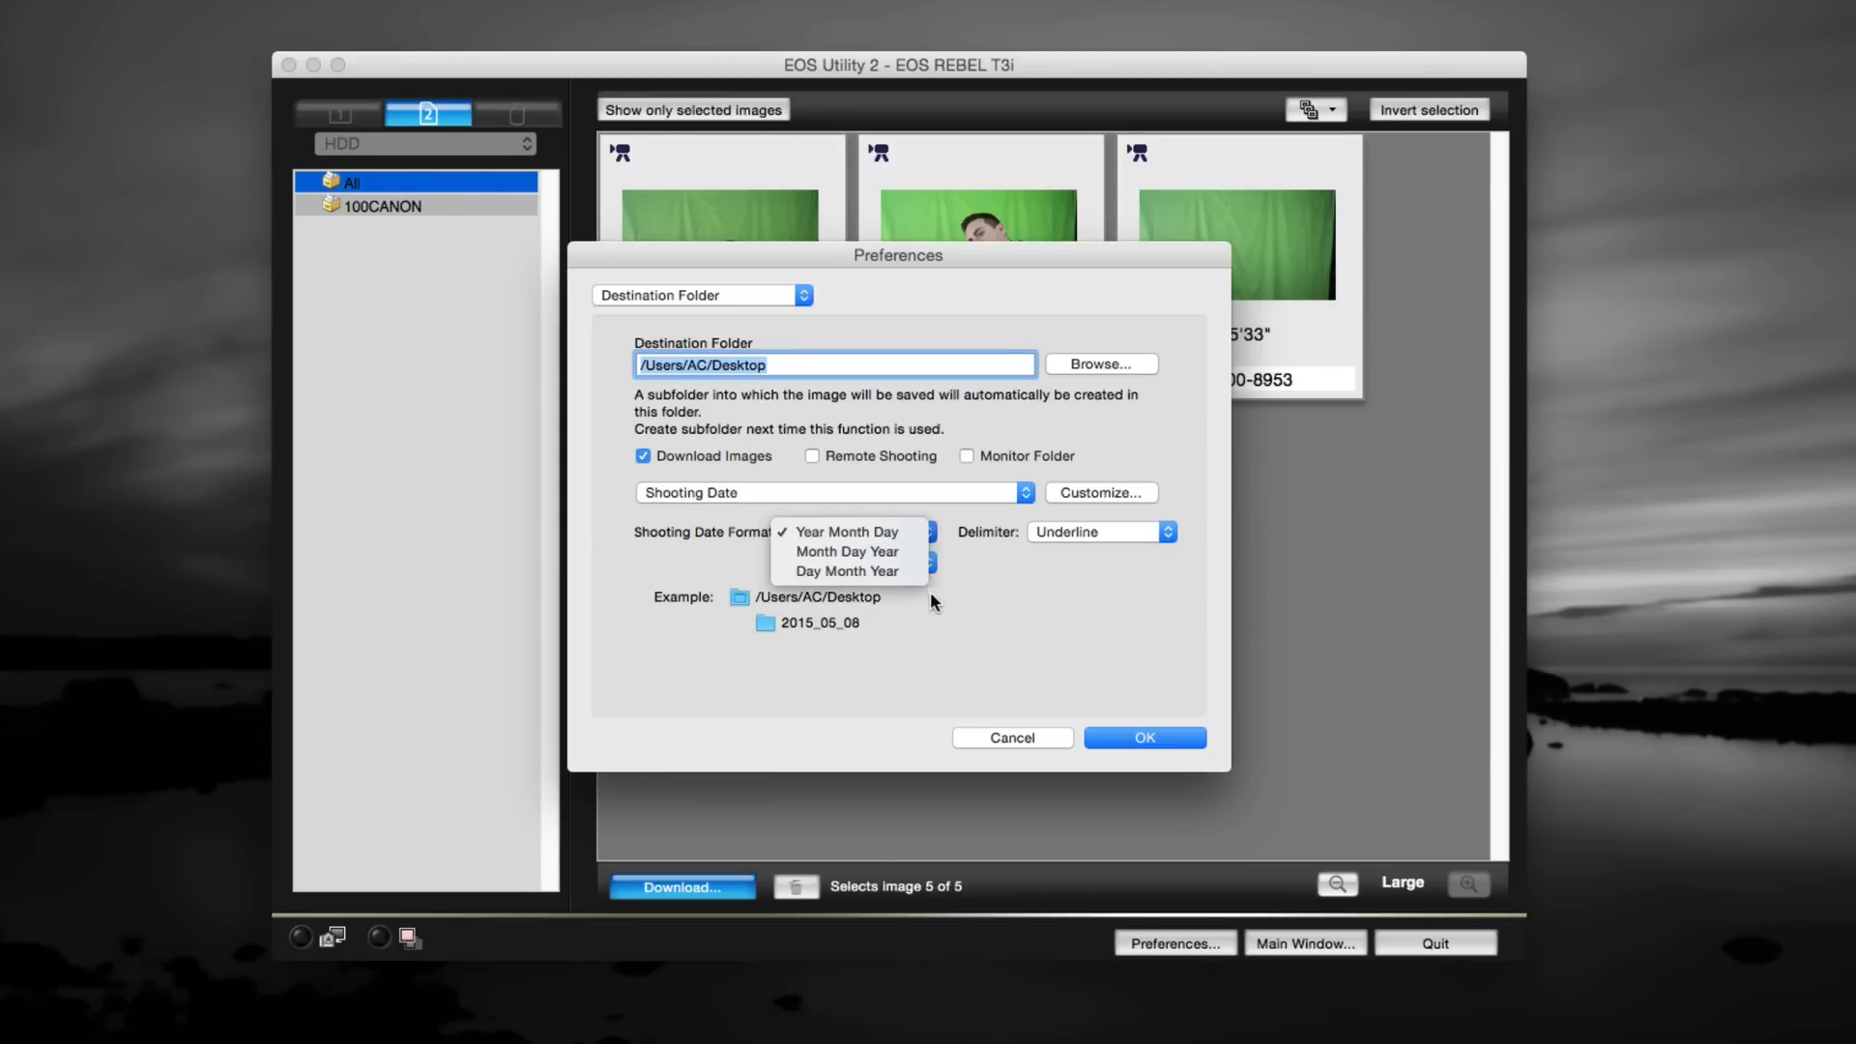
{"action": "left_click", "coordinate": [847, 531]}
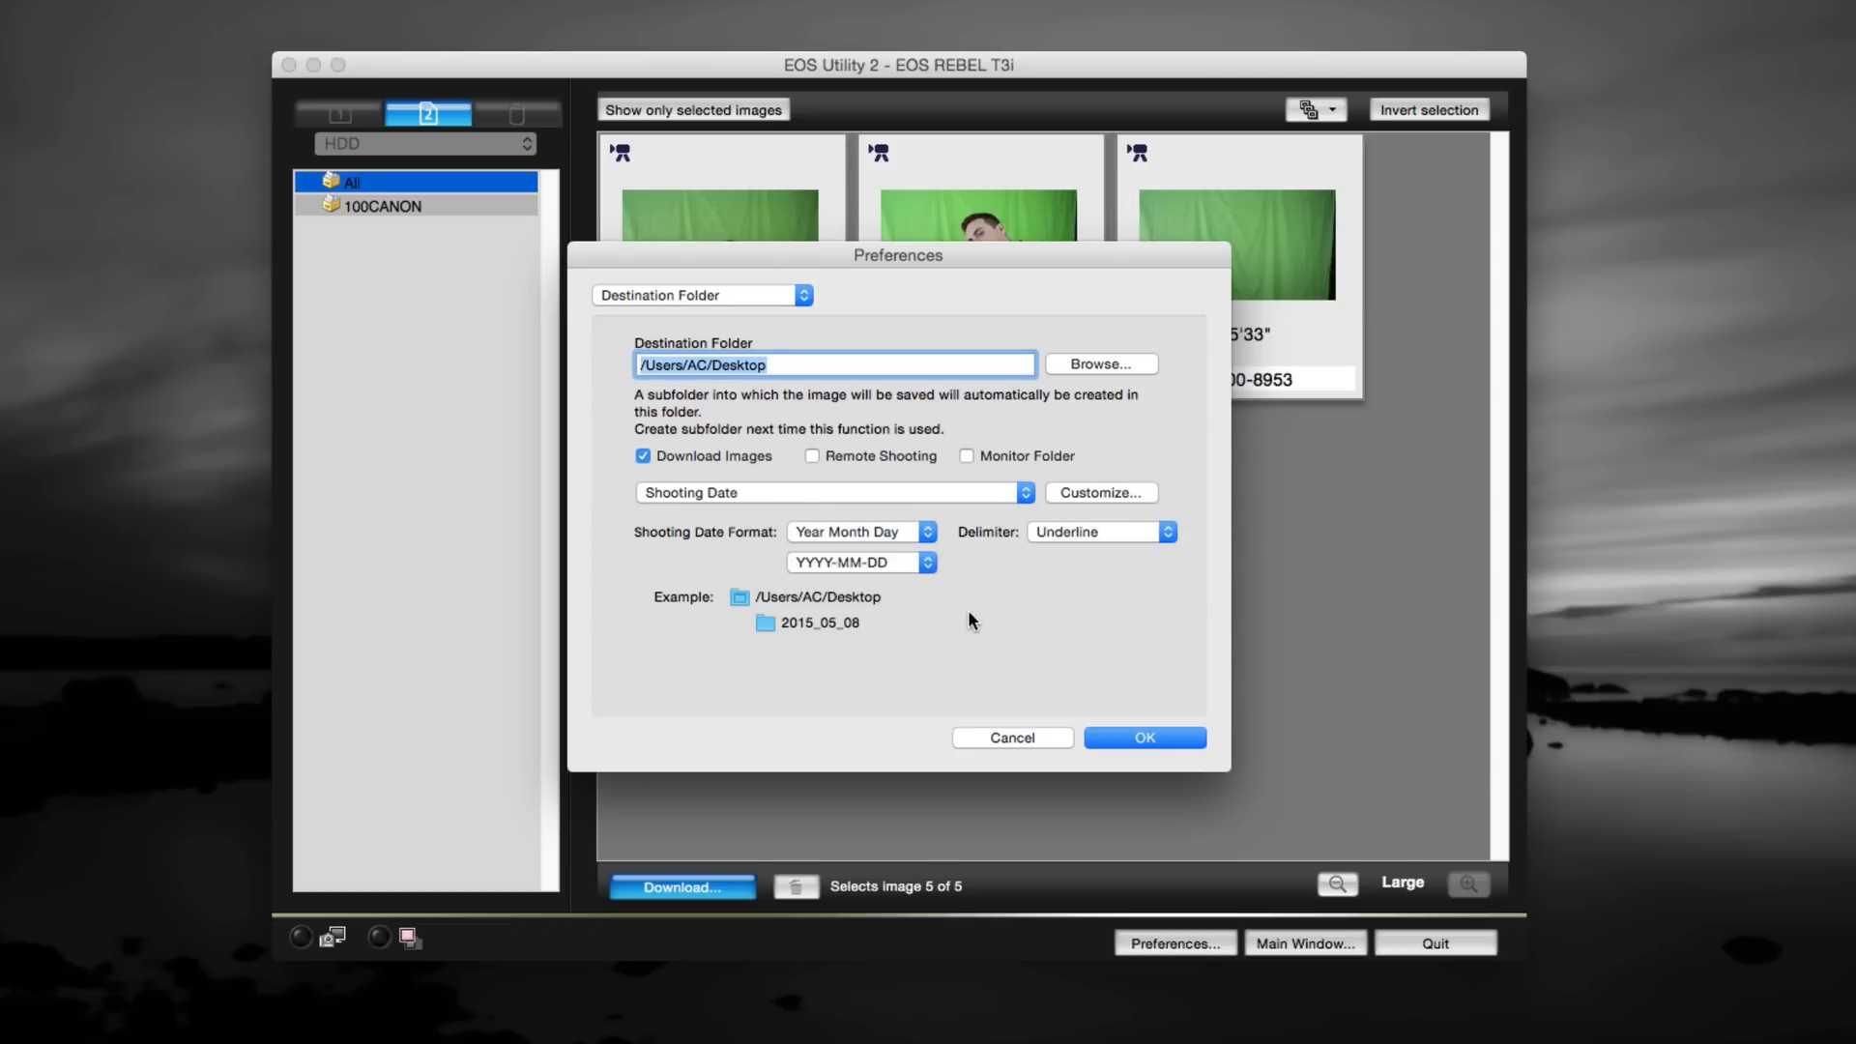
{"action": "mouse_move", "coordinate": [1092, 723]}
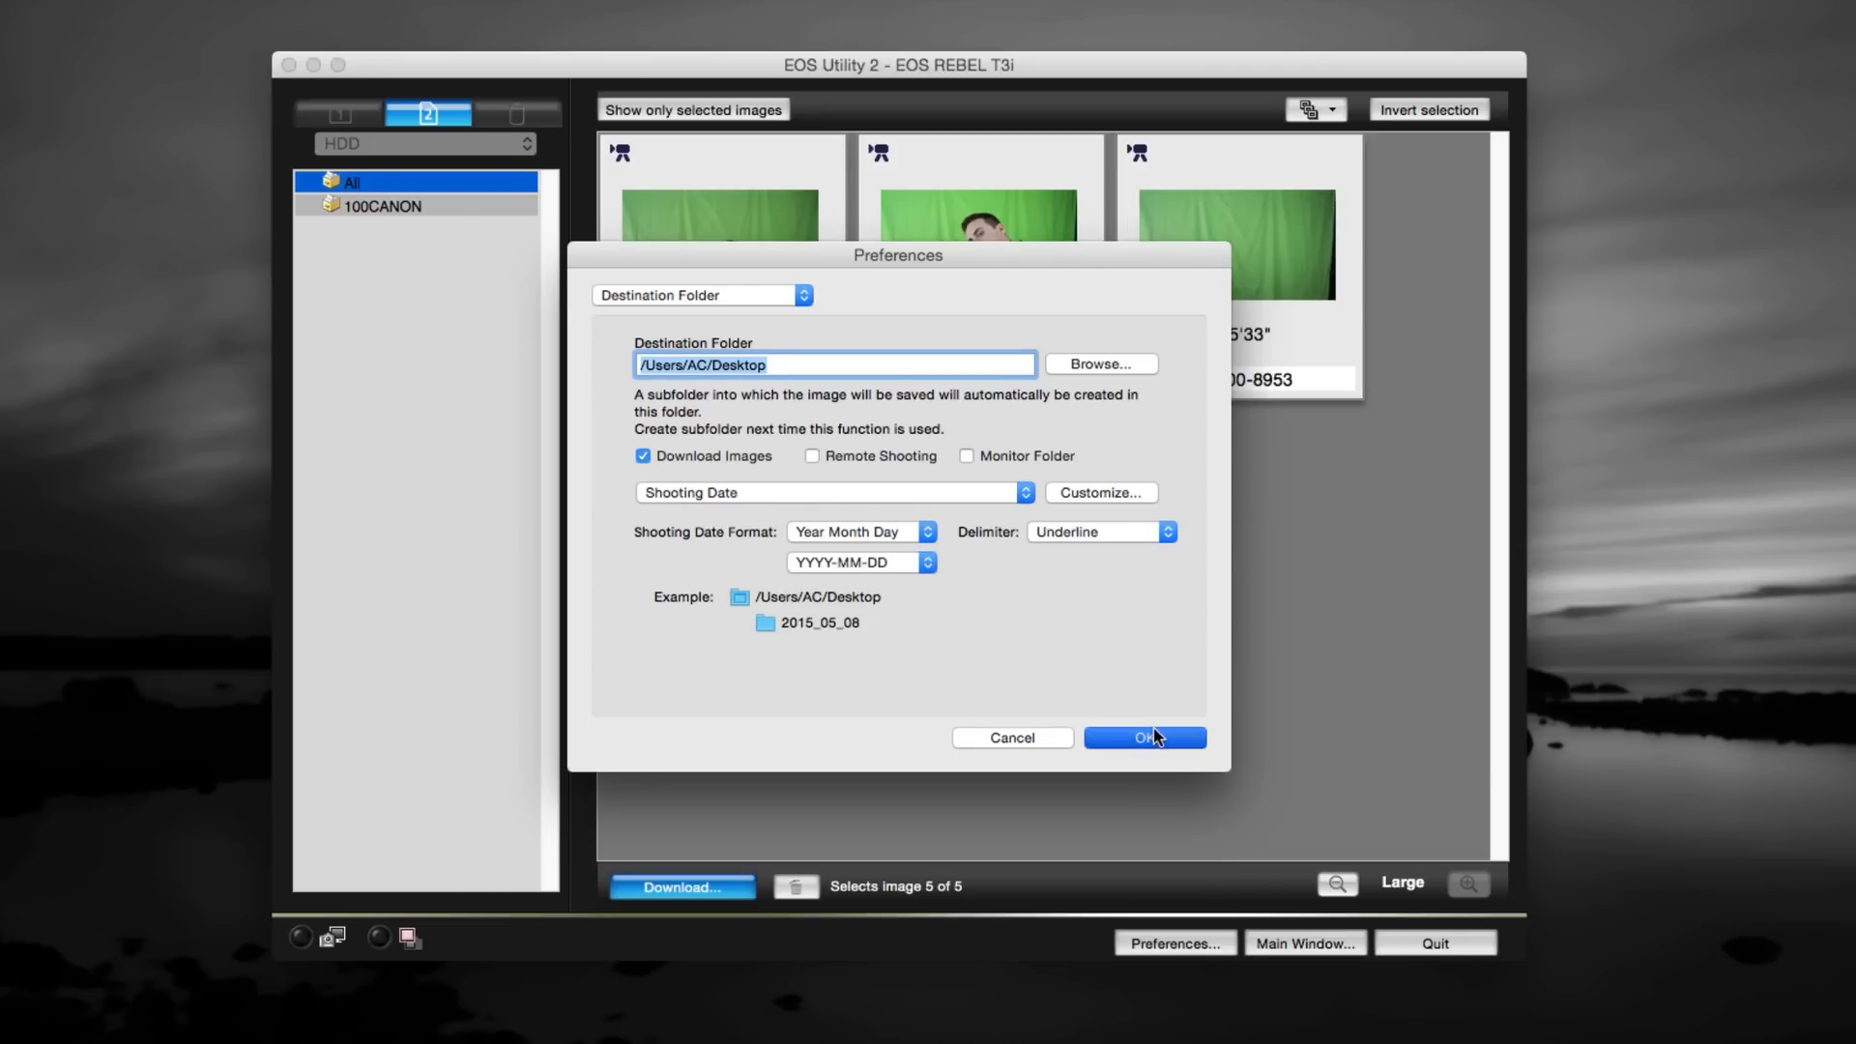
{"action": "left_click", "coordinate": [1143, 738]}
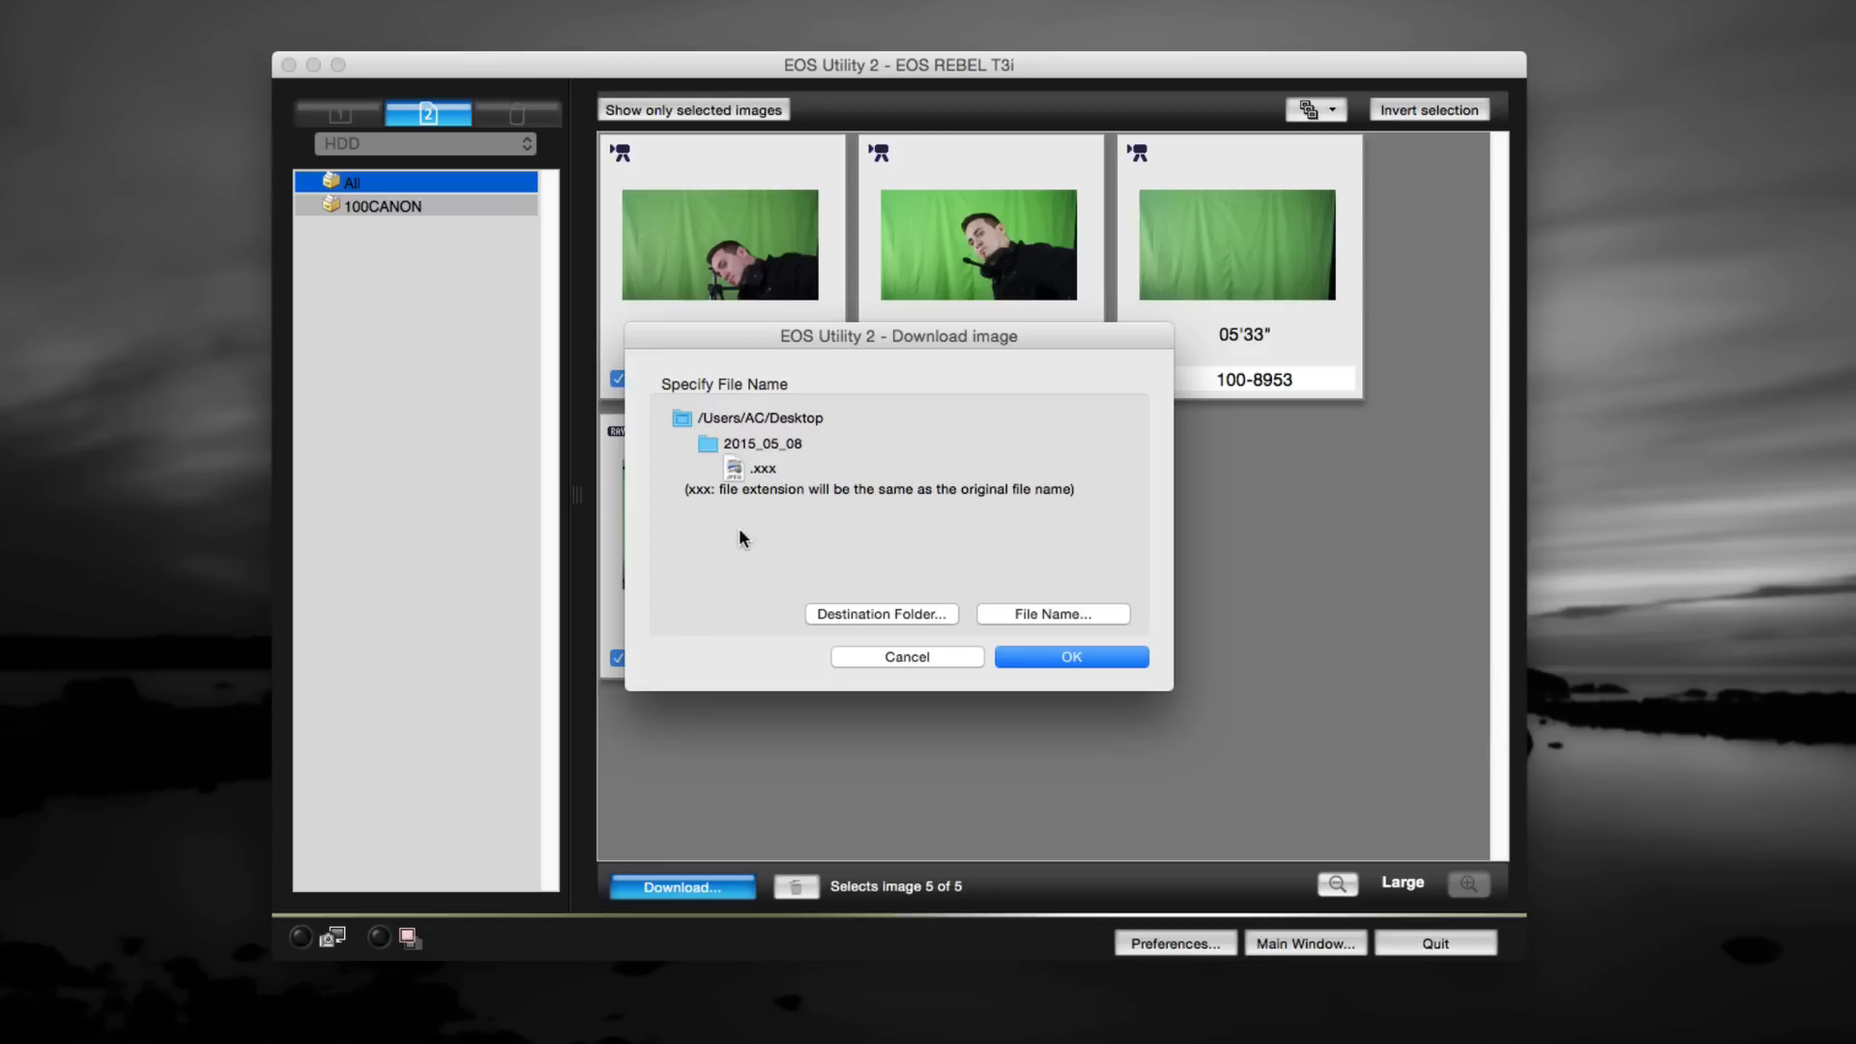
{"action": "mouse_move", "coordinate": [1085, 618]}
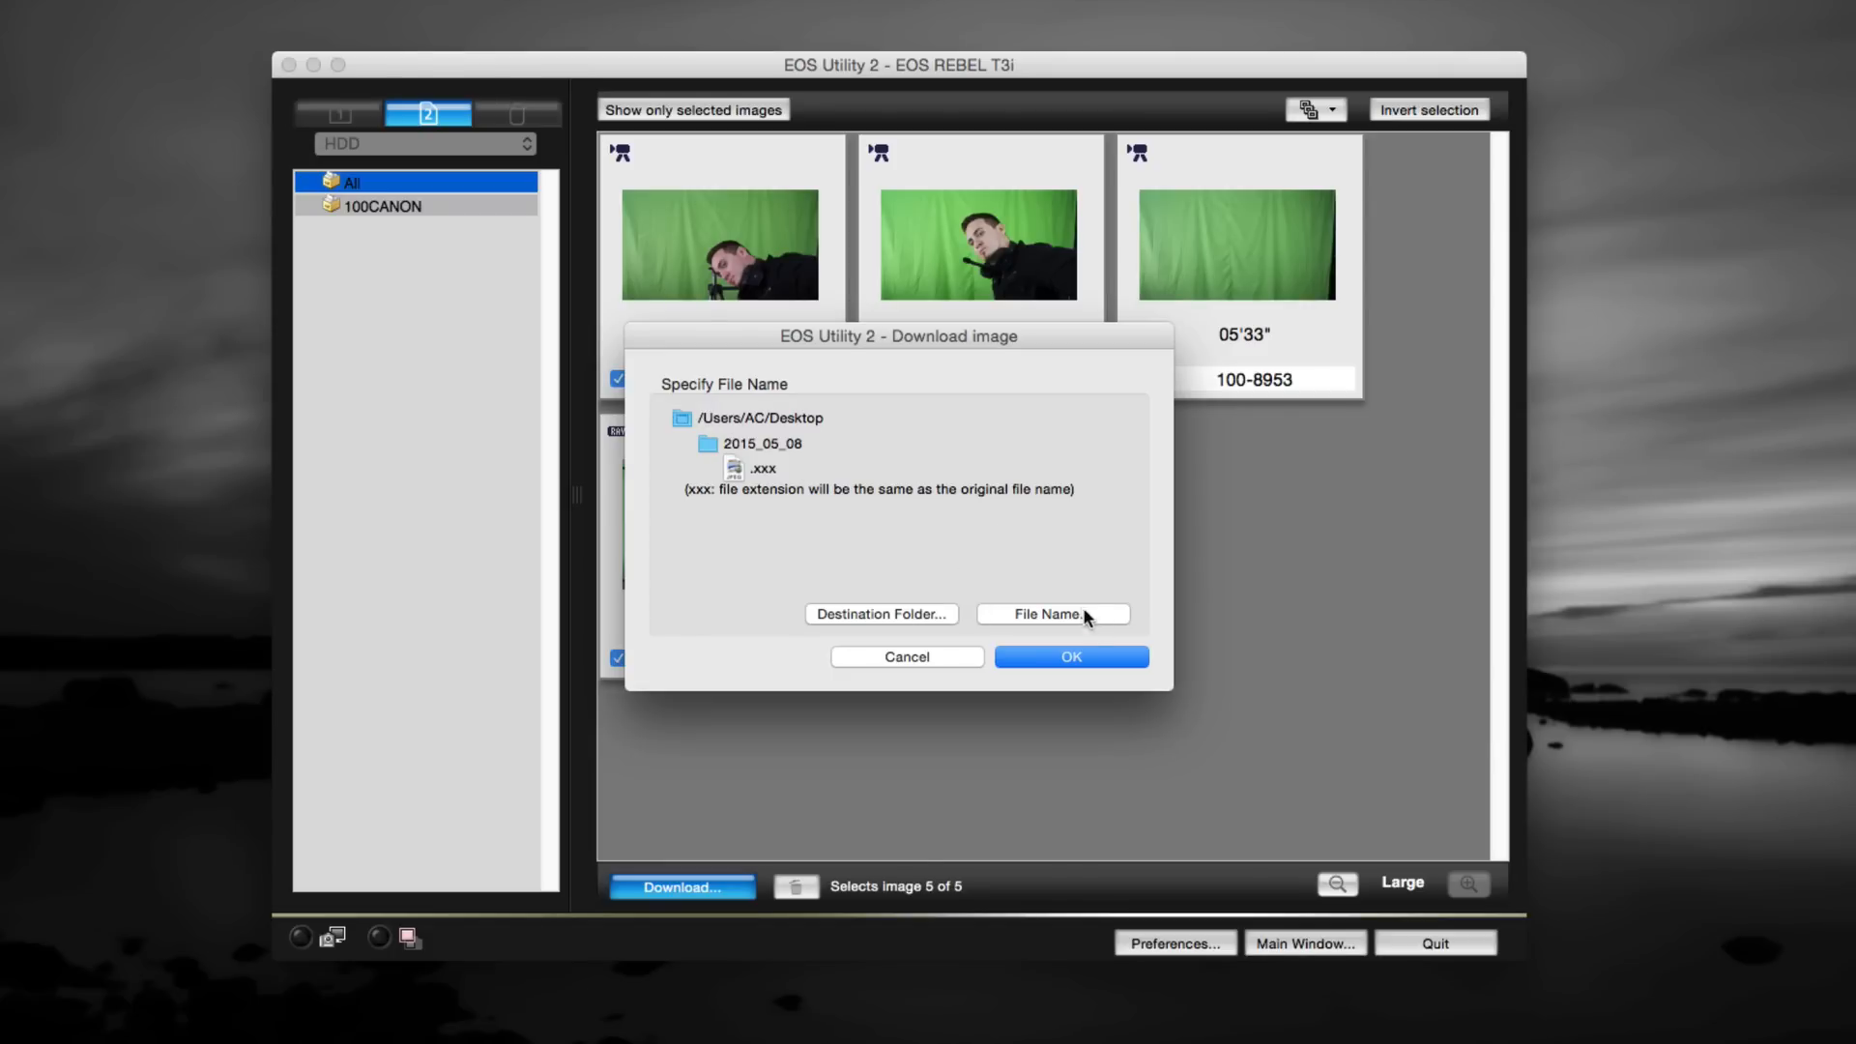
{"action": "mouse_move", "coordinate": [1050, 643]}
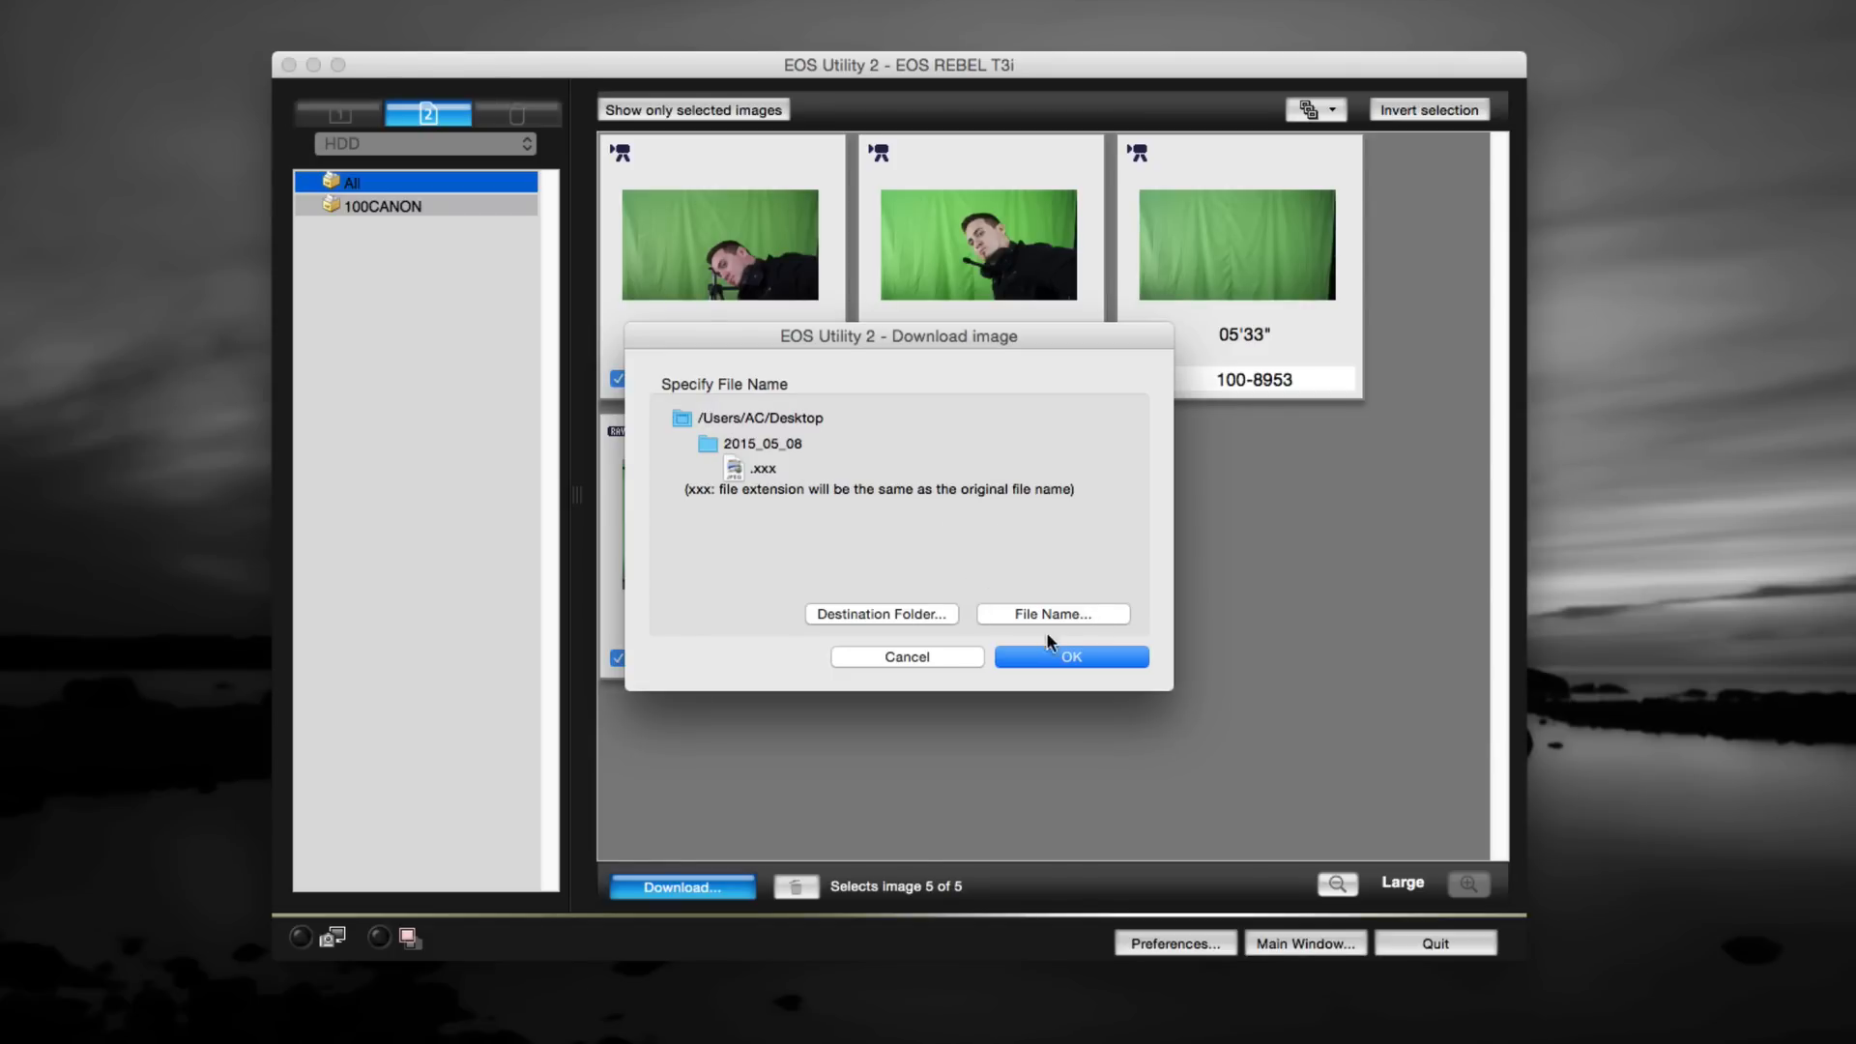
Confirm the Download image dialog so the five clips start saving, 0 of 5 saved.
{"action": "left_click", "coordinate": [1069, 657]}
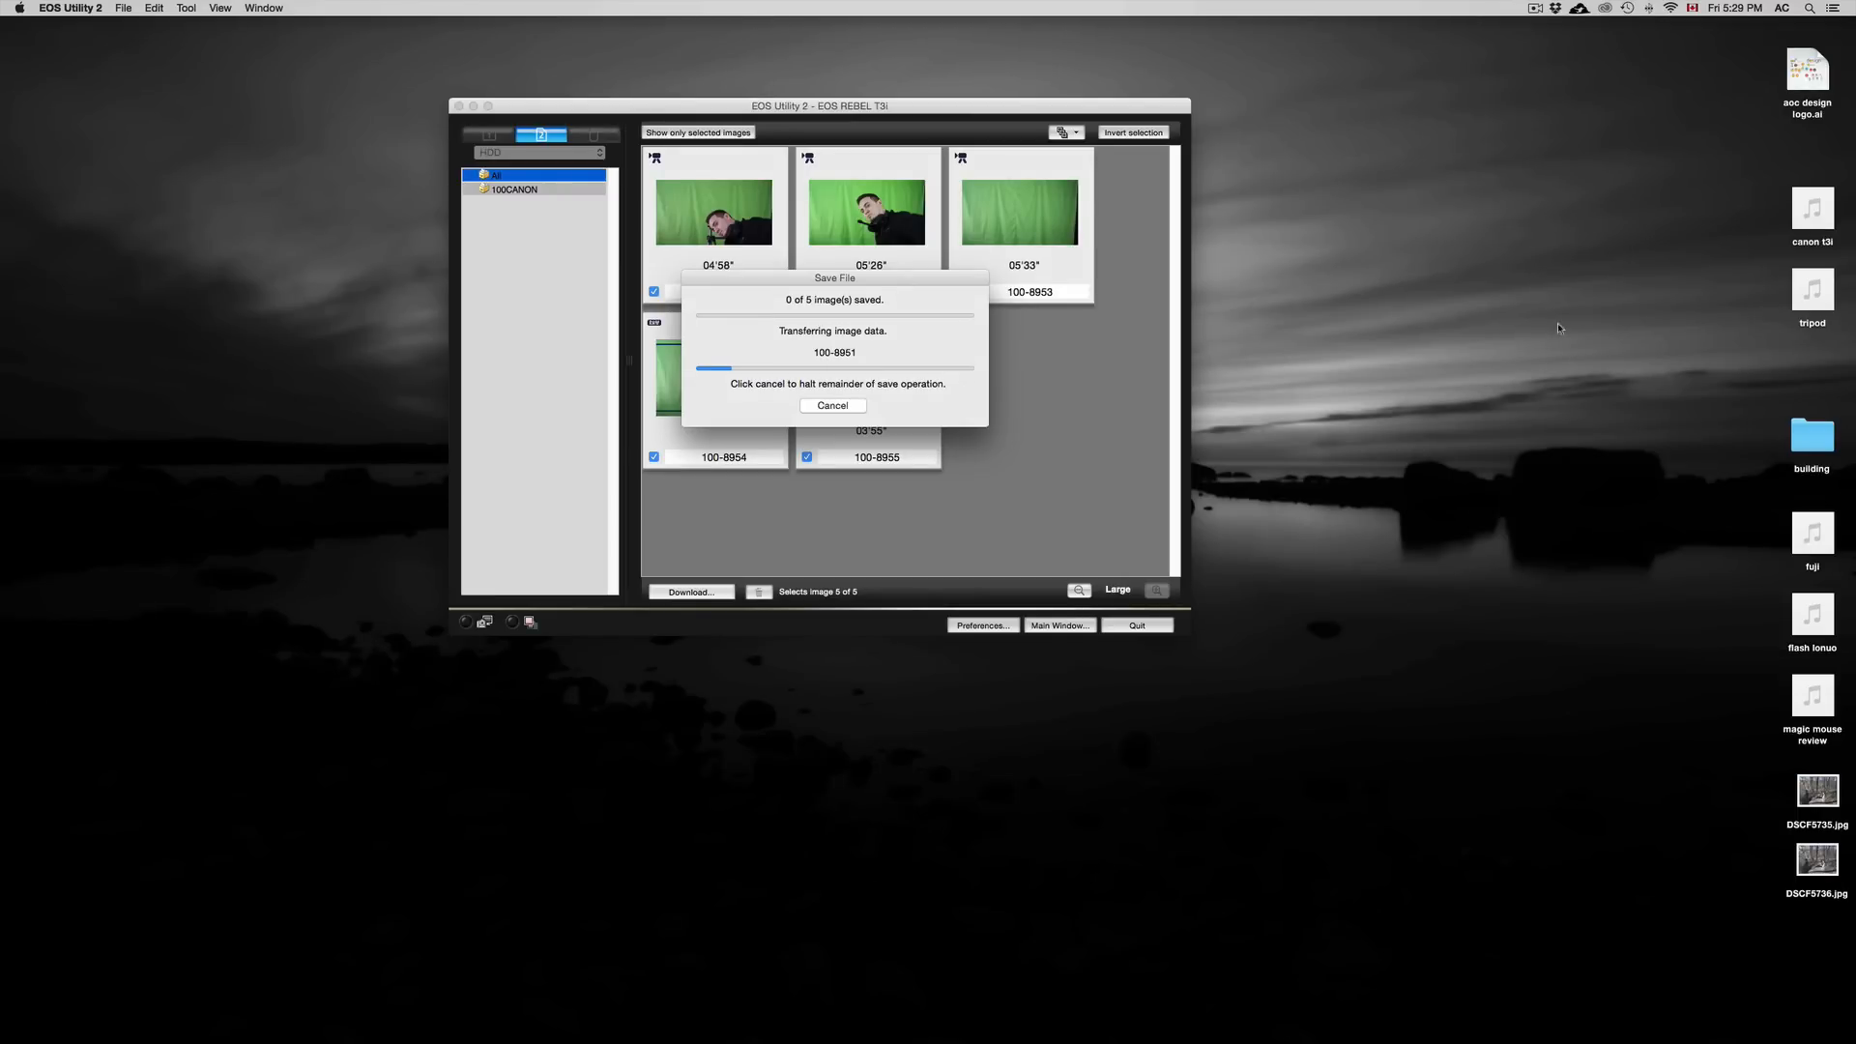
{"action": "mouse_move", "coordinate": [1635, 335]}
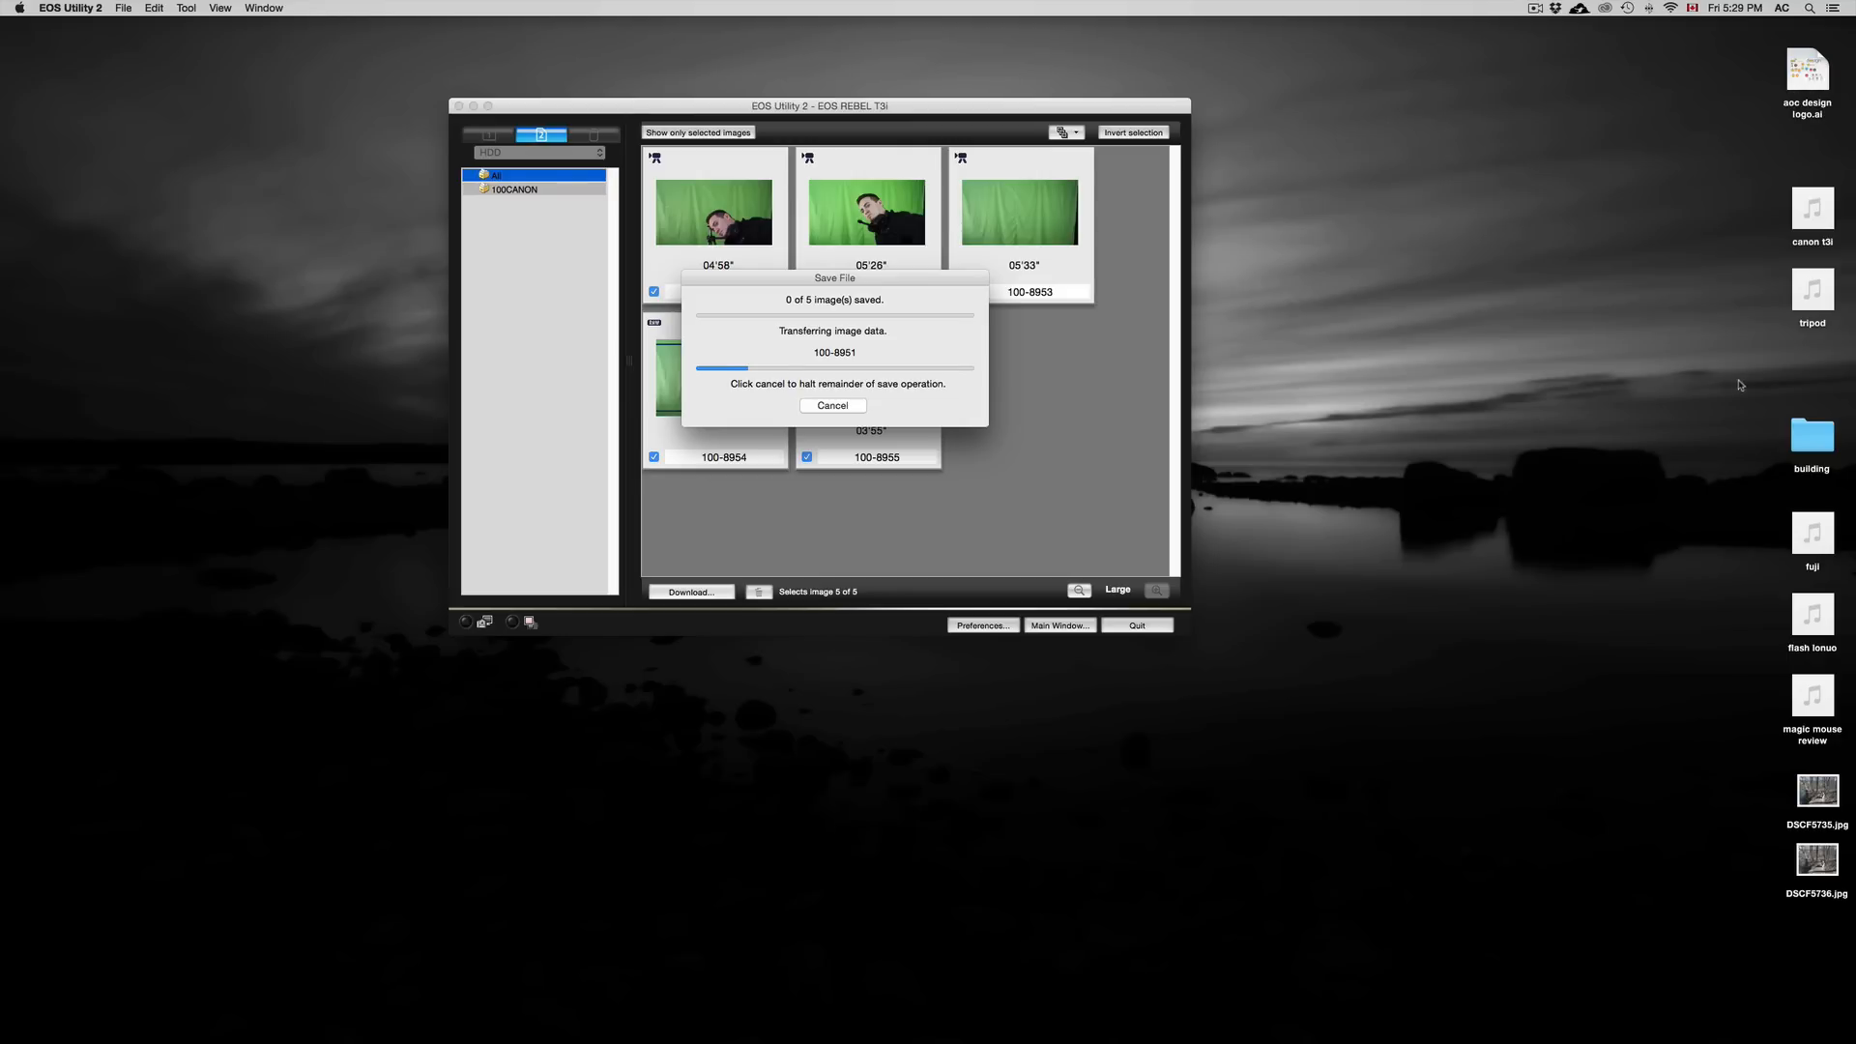
{"action": "mouse_move", "coordinate": [938, 278]}
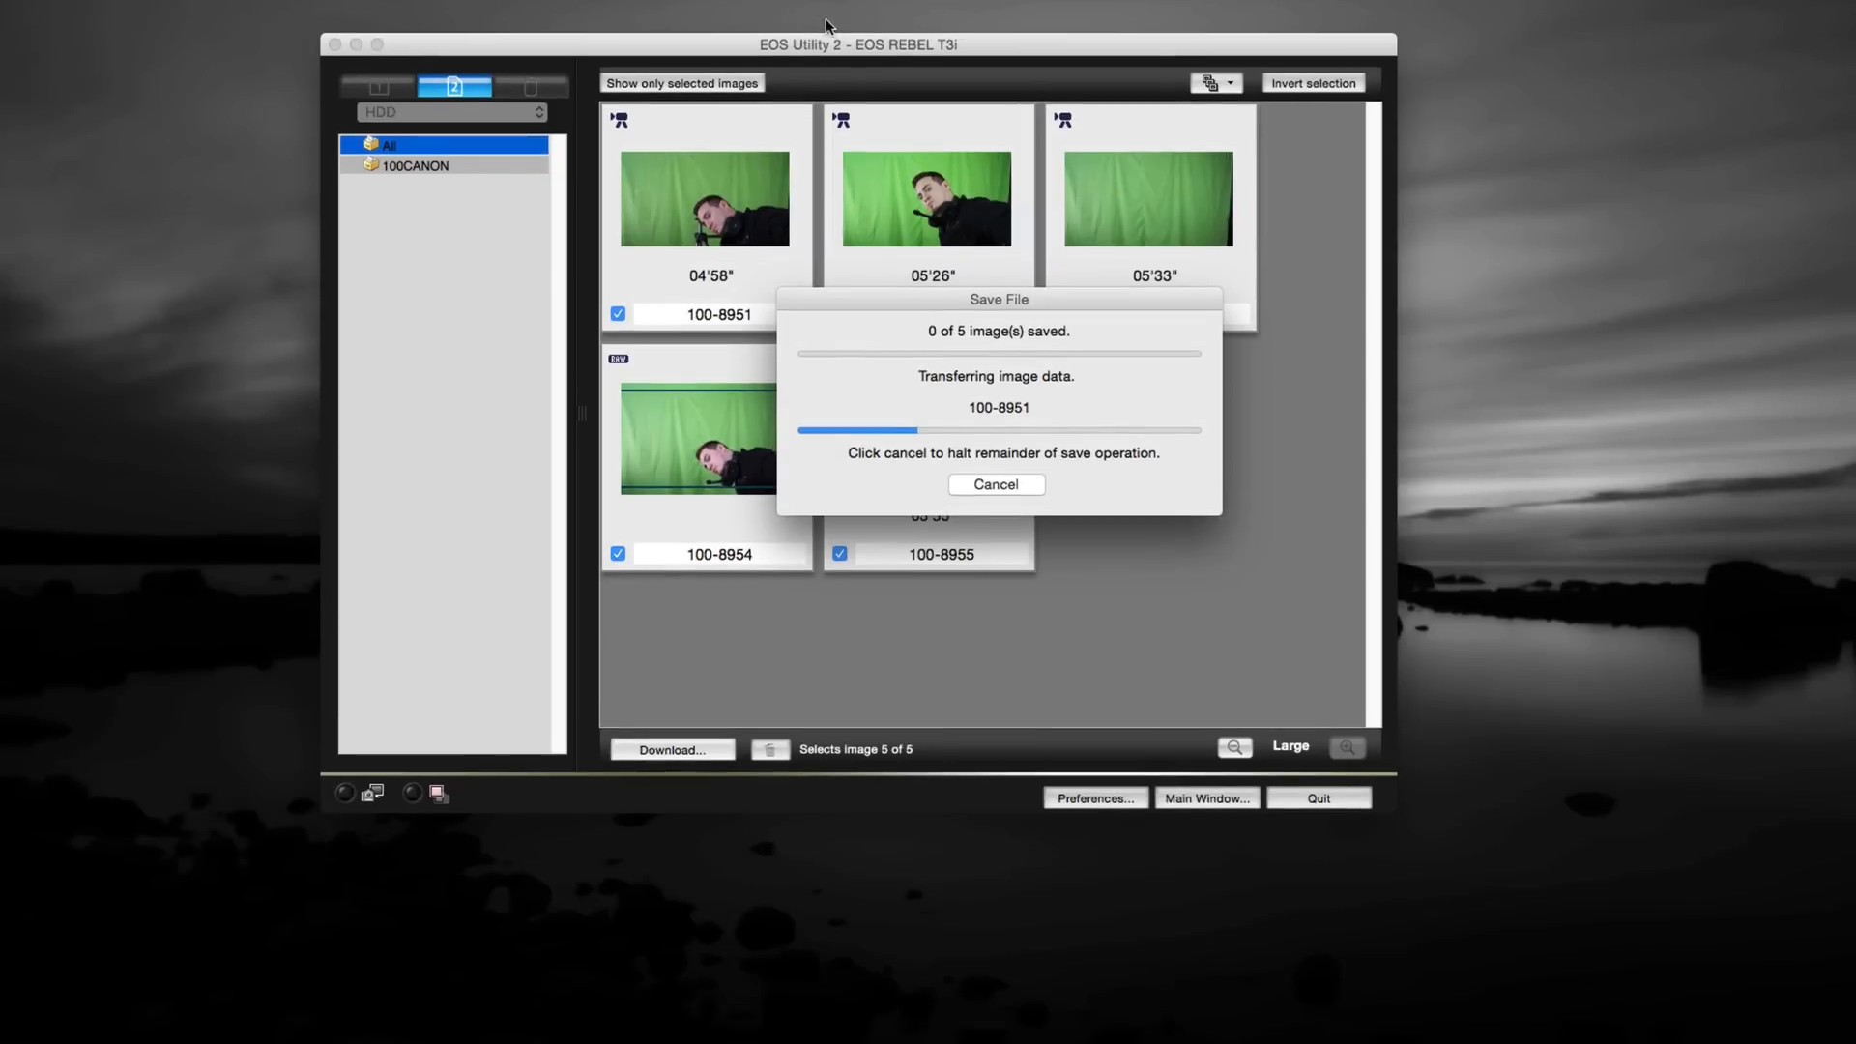
{"action": "mouse_move", "coordinate": [845, 73]}
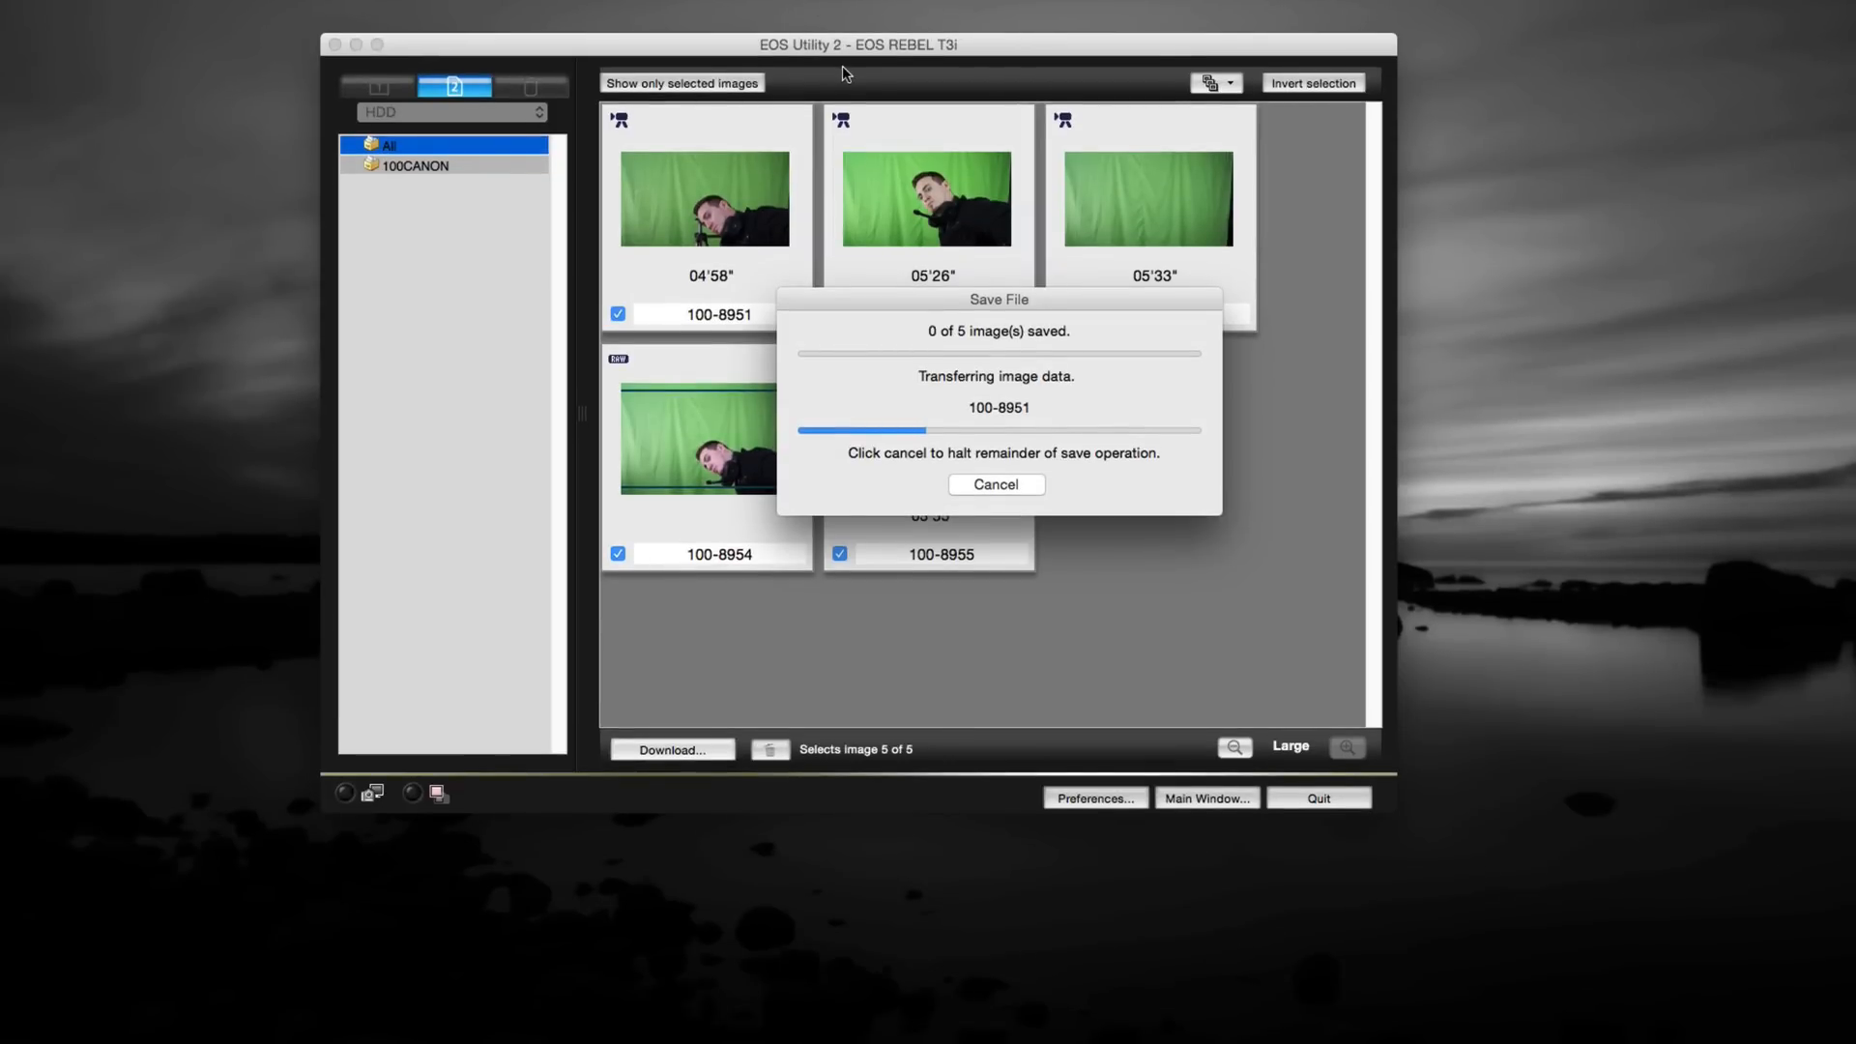